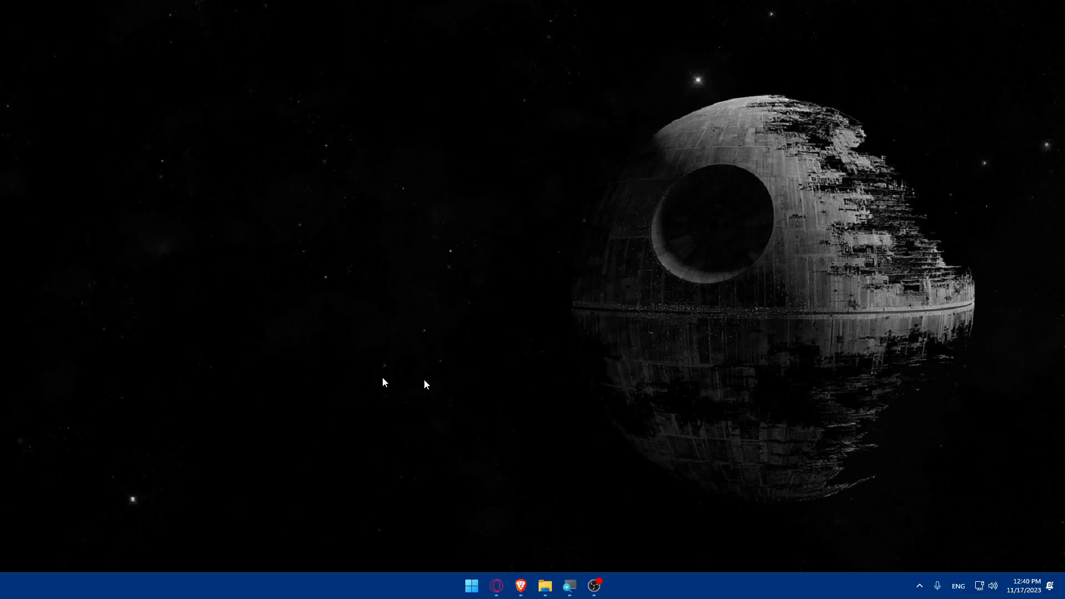
- Launch the Brave browser from the taskbar so a new tab opens
left_click(520, 587)
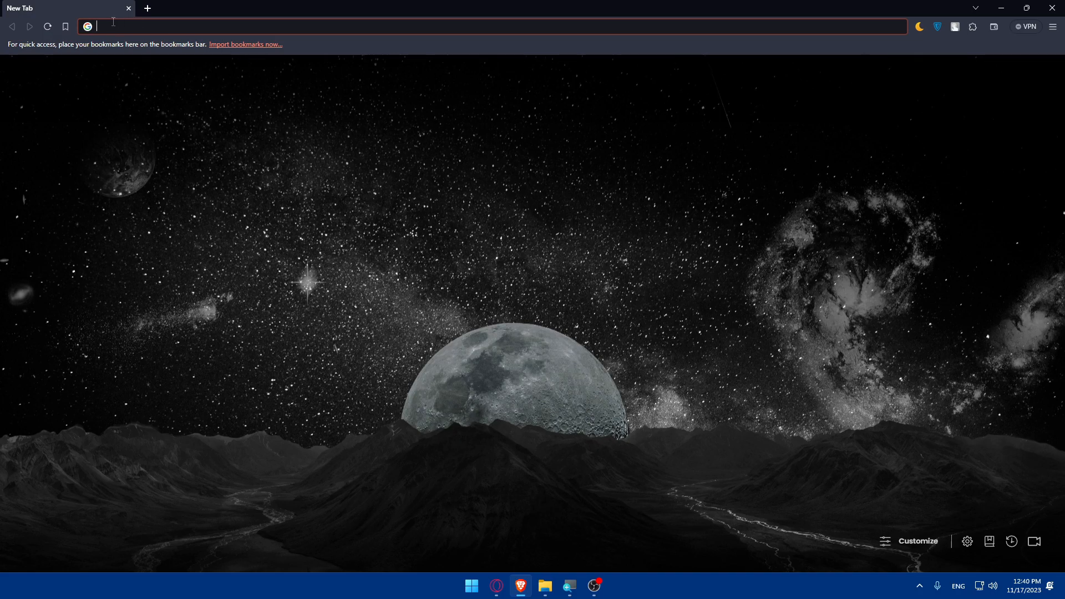
- Enter capital.com in the address bar and load the site
type("capital.com")
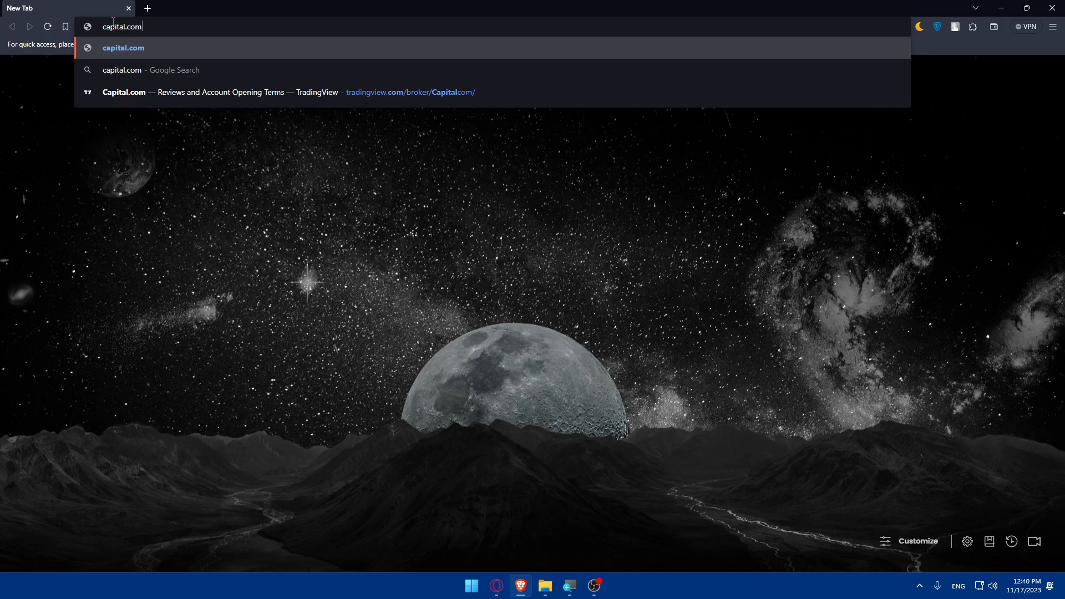
key("Enter")
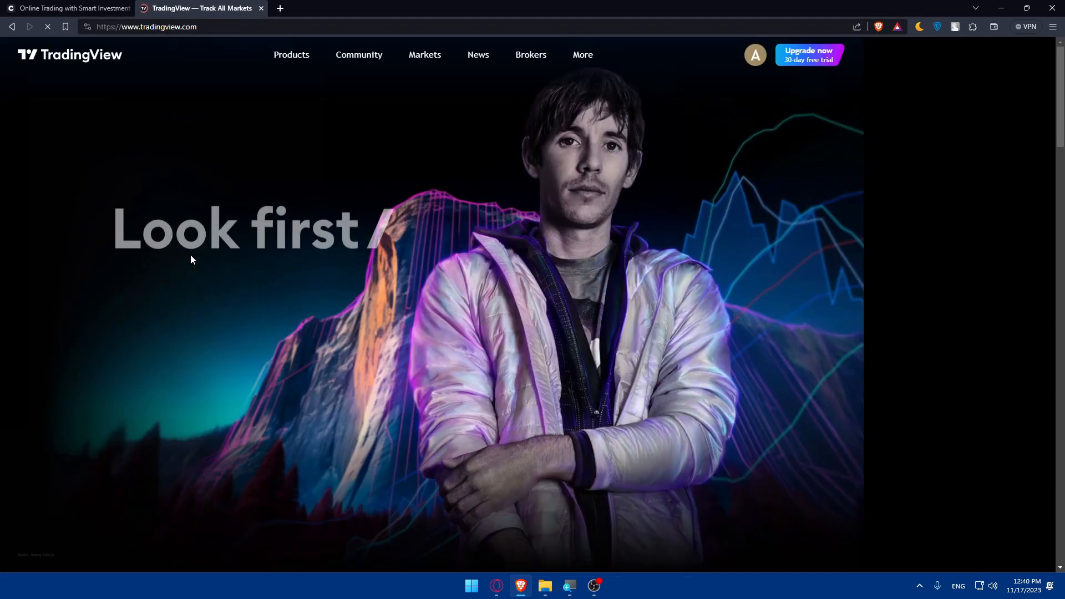
- Switch from the TradingView tab back to the Capital.com tab
left_click(291, 55)
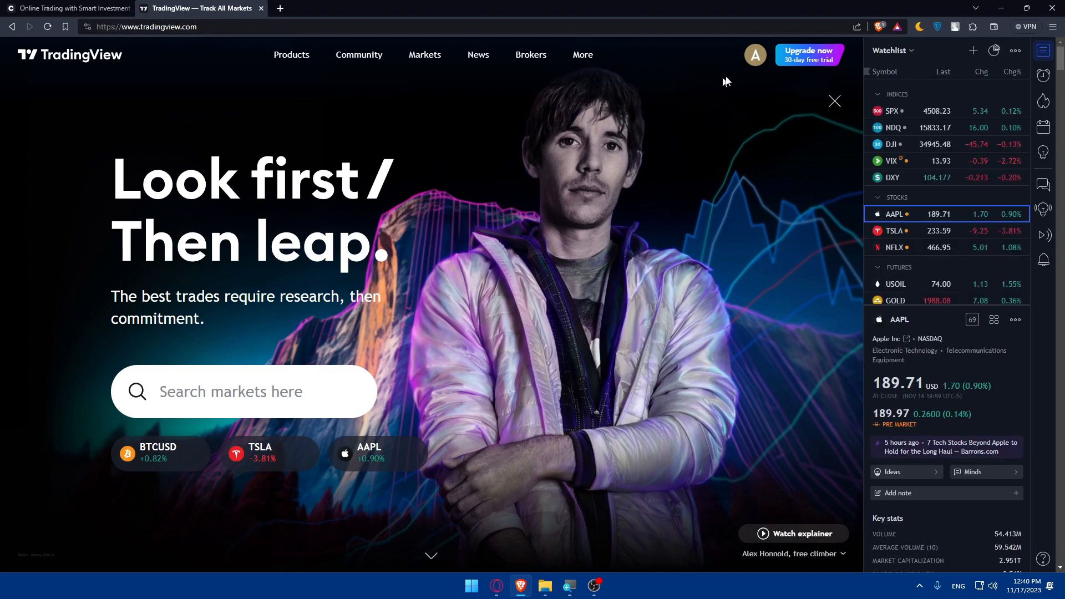
left_click(755, 55)
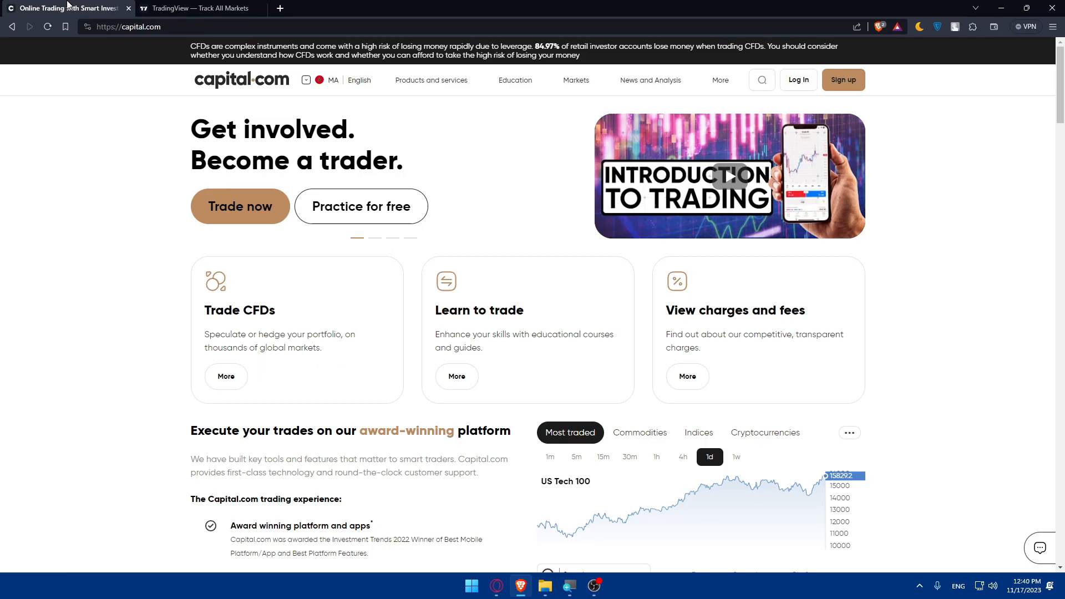
mouse_move(821, 87)
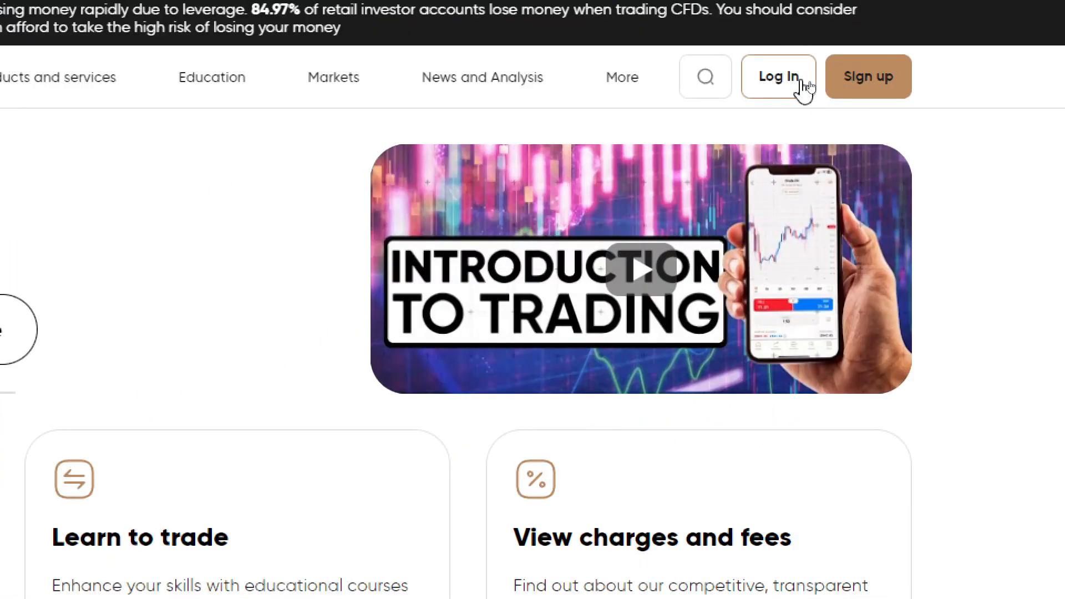
- Sign up for a new Capital.com account with Google and approve sharing details
left_click(778, 76)
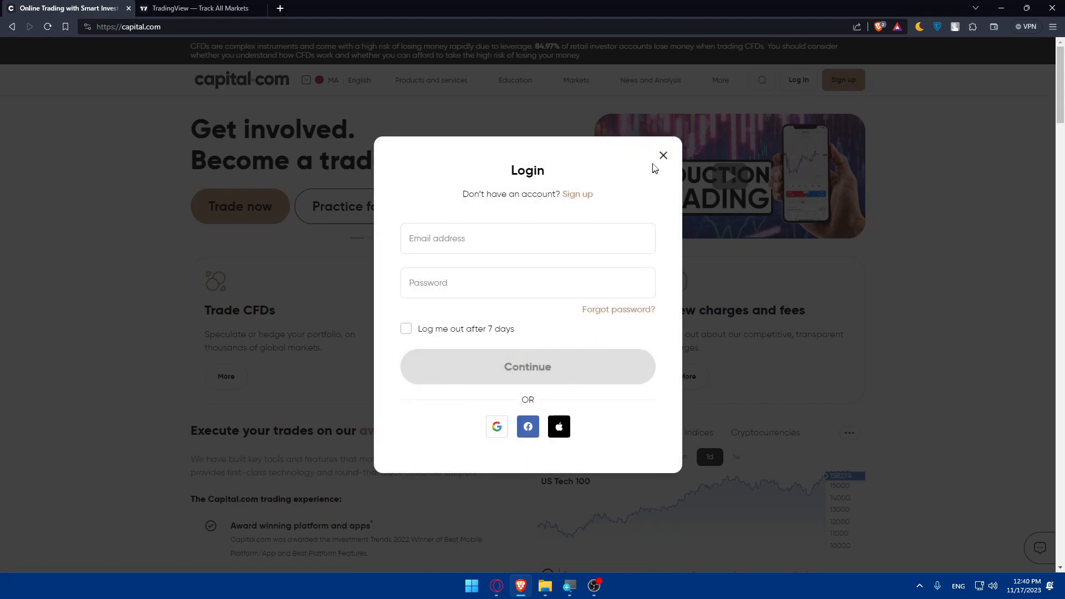
left_click(578, 194)
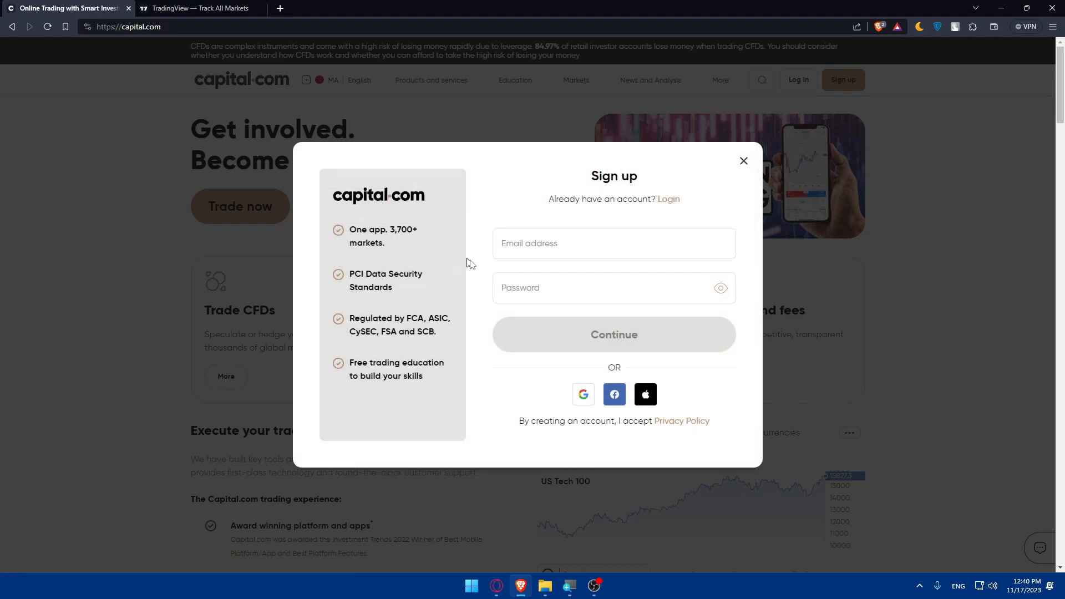
mouse_move(579, 398)
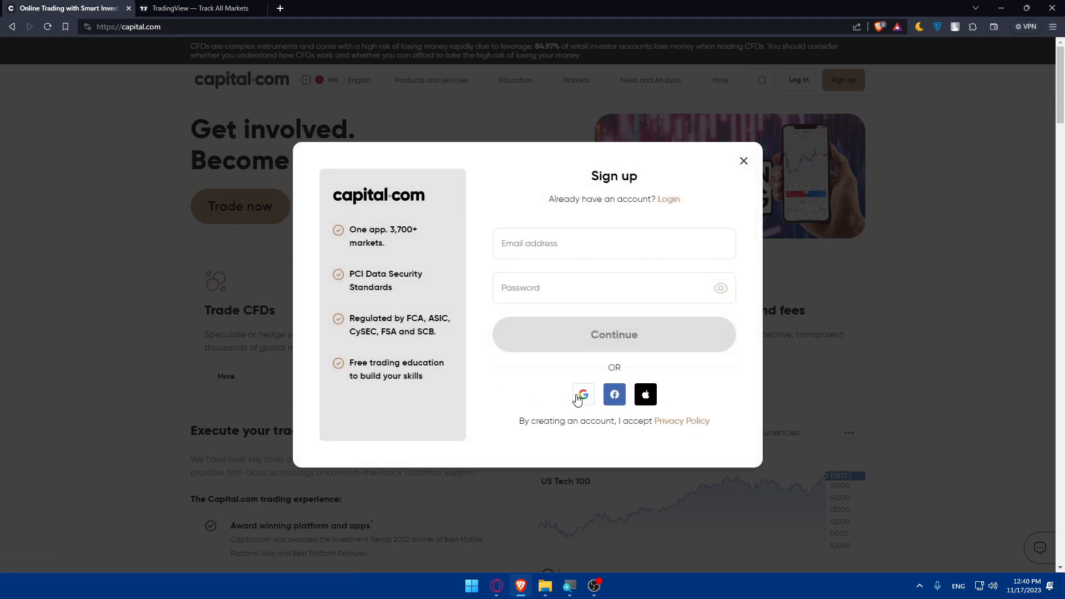
left_click(583, 395)
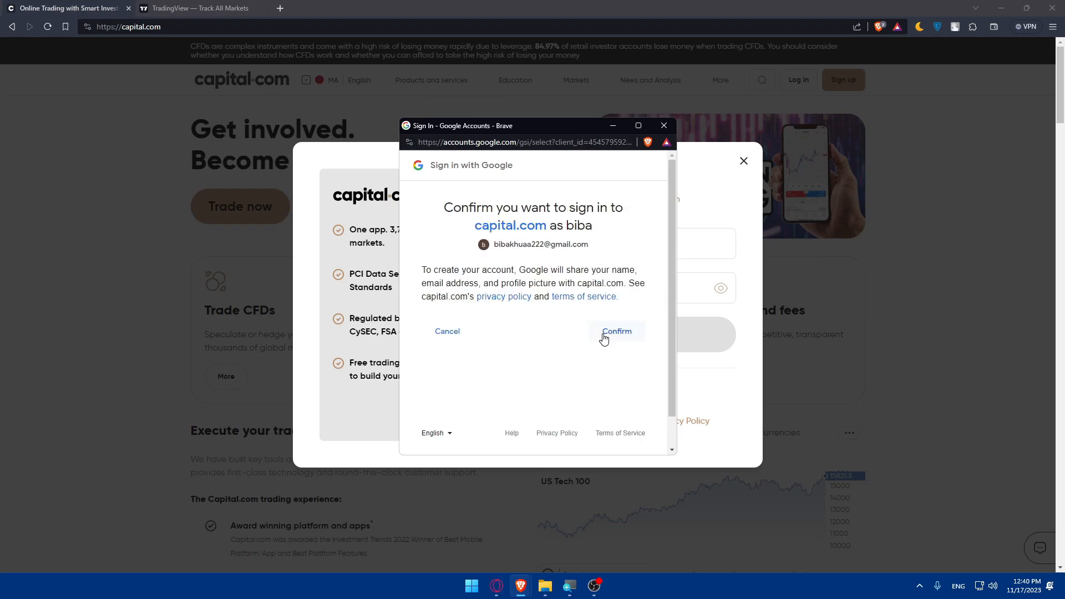
left_click(616, 331)
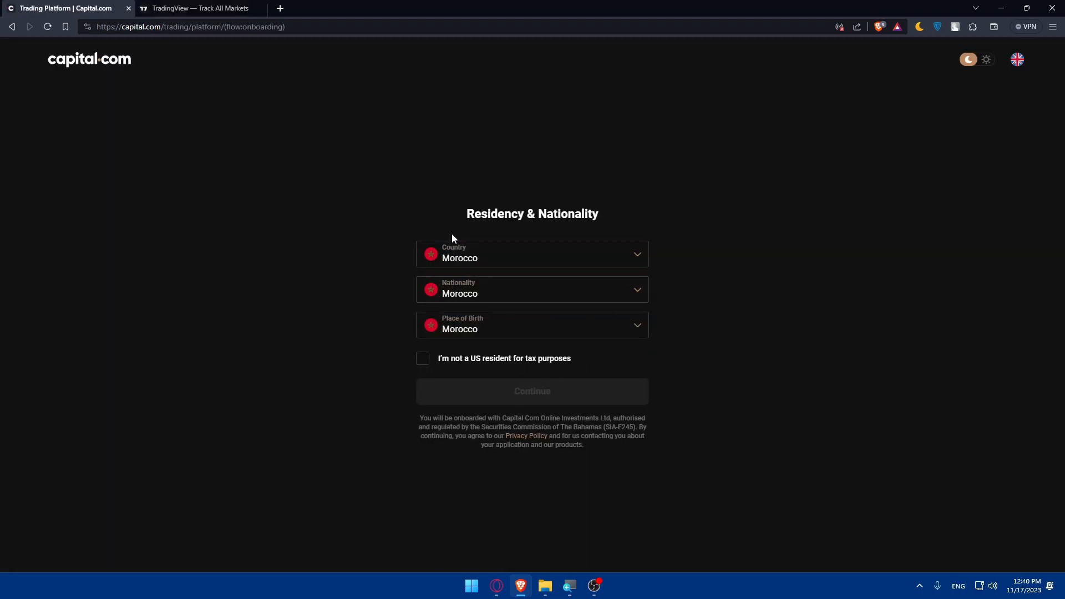
- Declare non-US tax residency, start the questionnaire, and choose 'Access to financial markets'
left_click(423, 358)
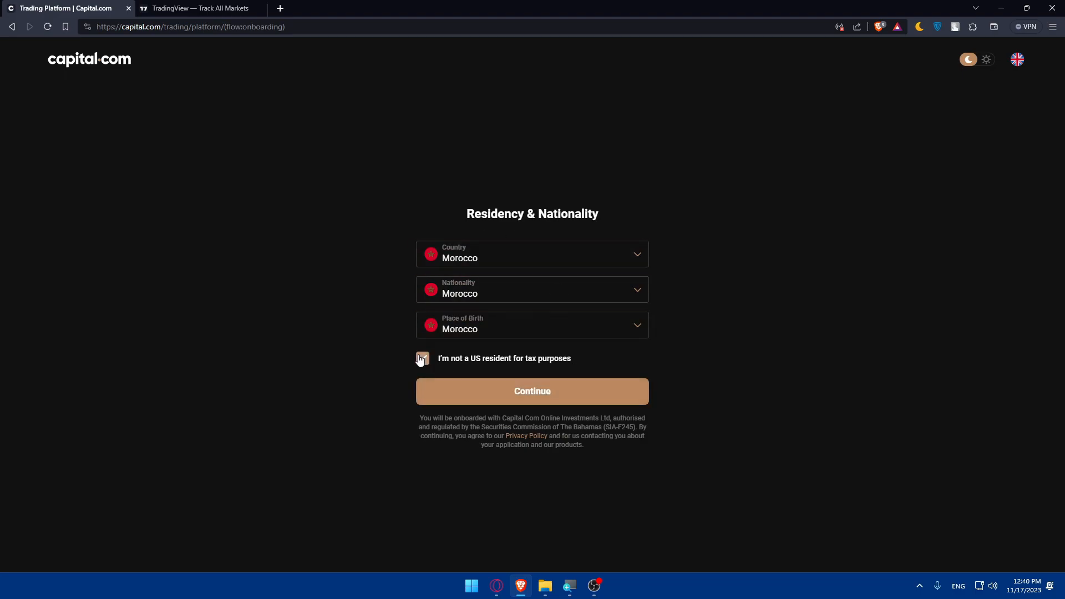
left_click(423, 359)
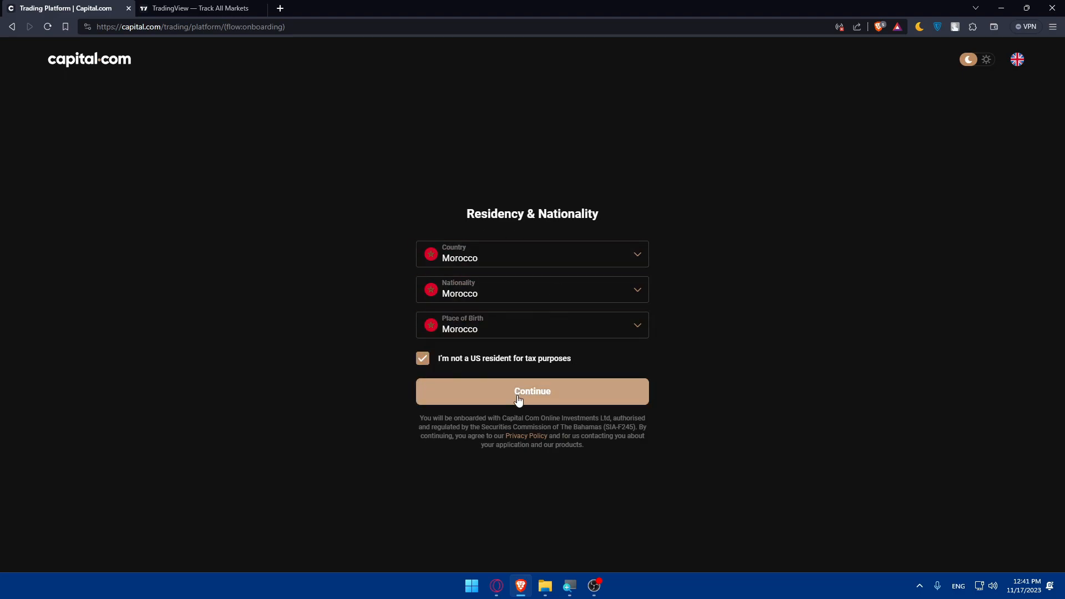
left_click(532, 391)
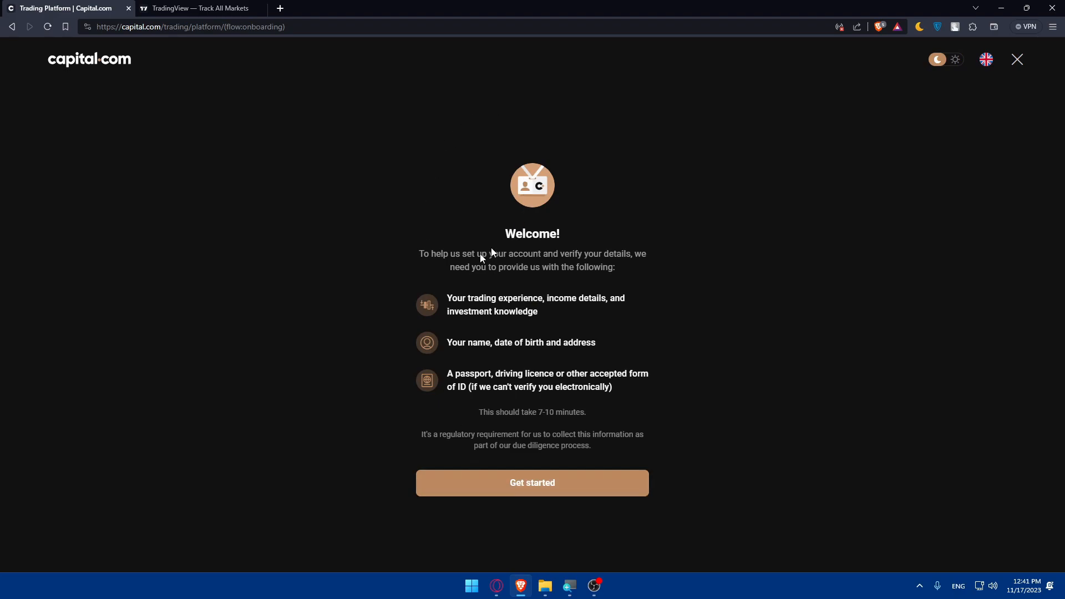
mouse_move(456, 321)
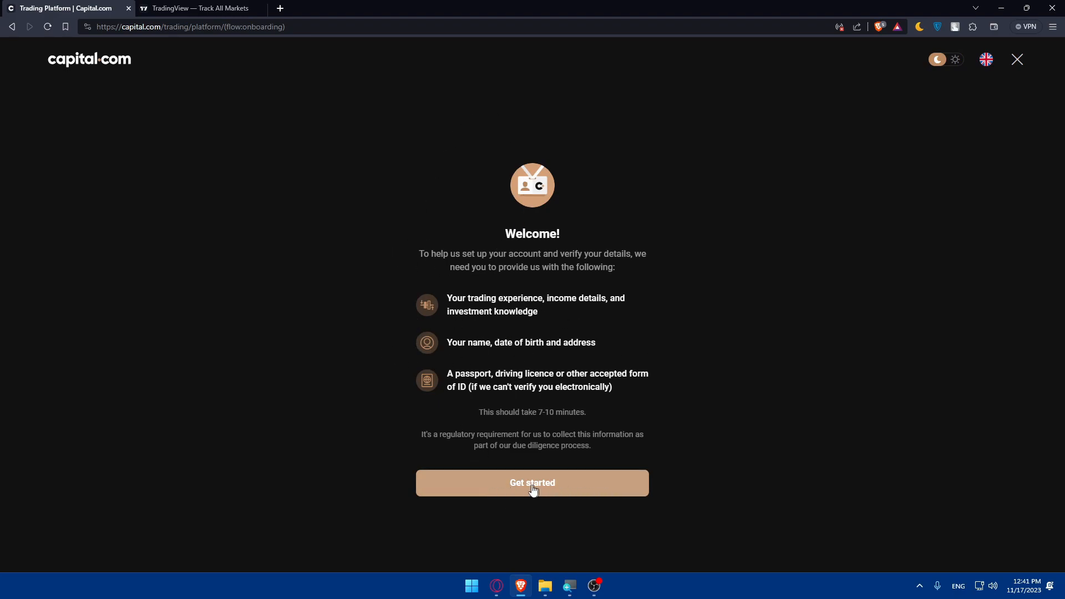
left_click(532, 484)
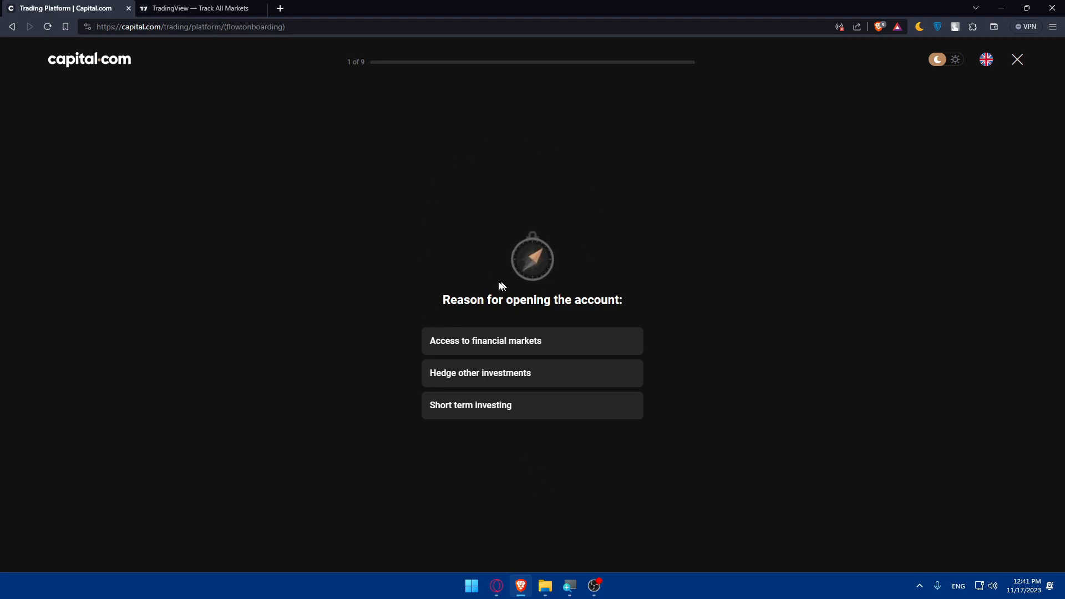
mouse_move(449, 195)
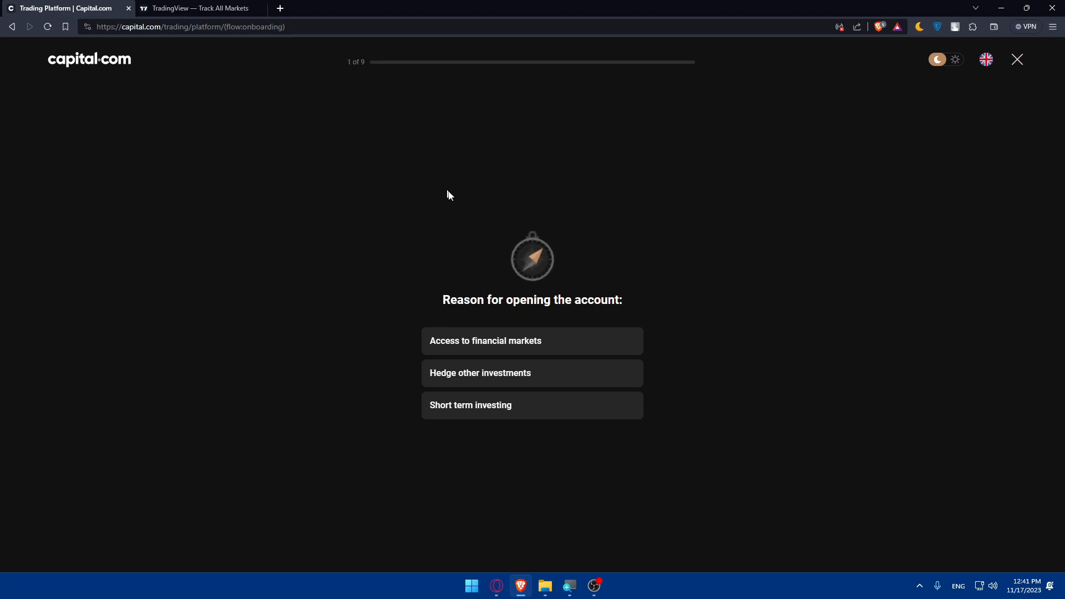
mouse_move(551, 310)
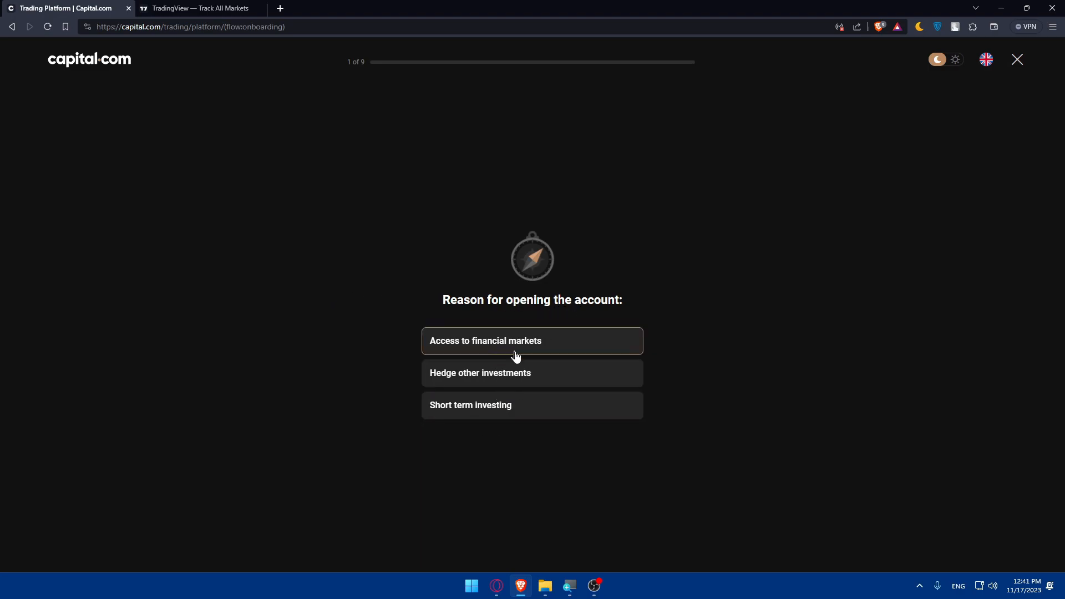
left_click(533, 341)
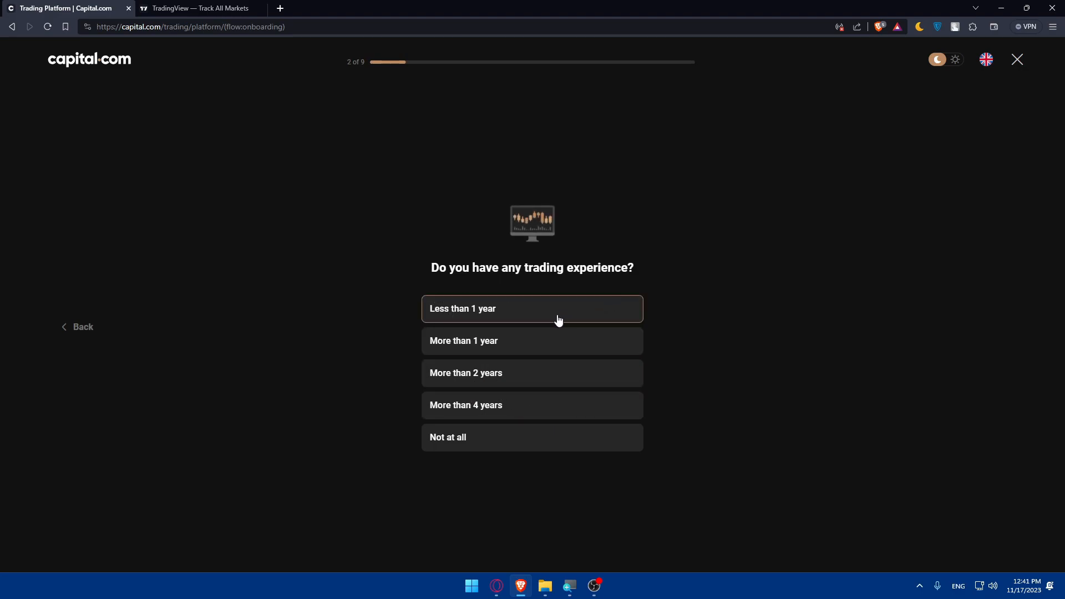
- Answer trading experience (less than 1 year), highest education and employment status
left_click(532, 309)
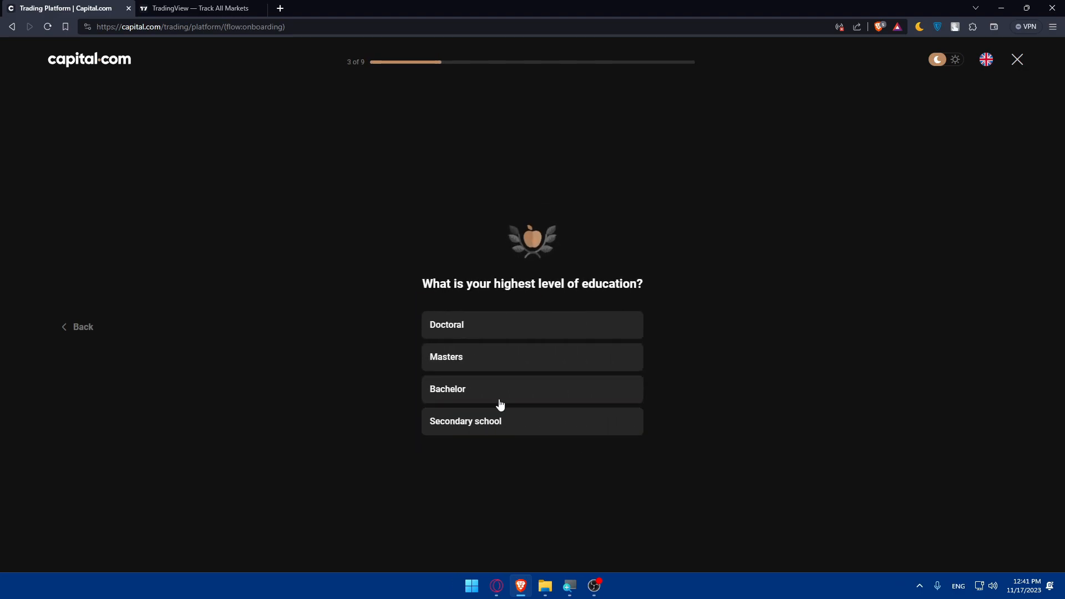
left_click(77, 327)
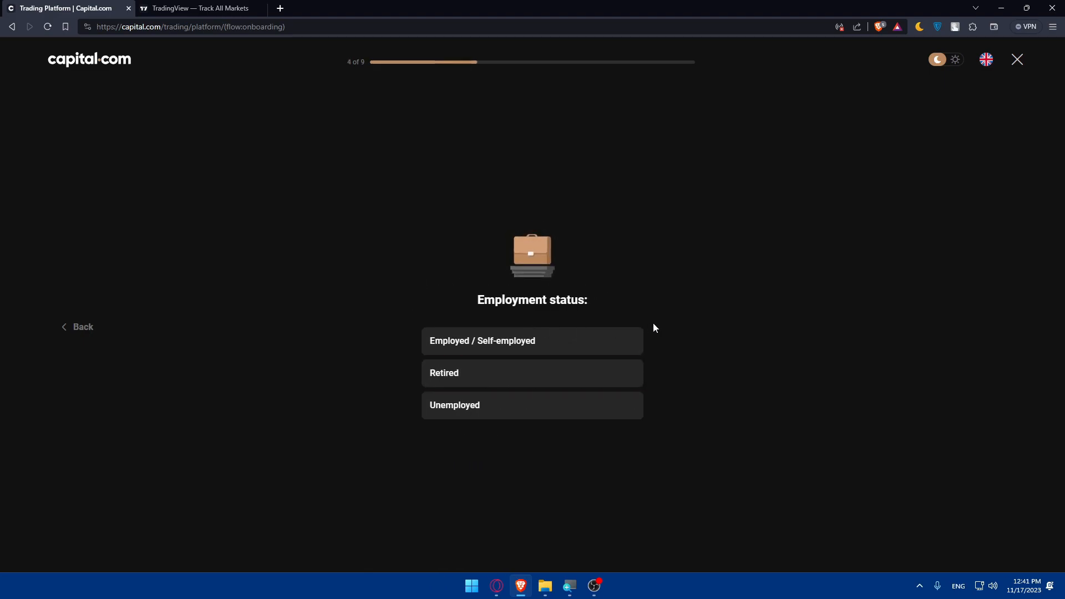
mouse_move(480, 367)
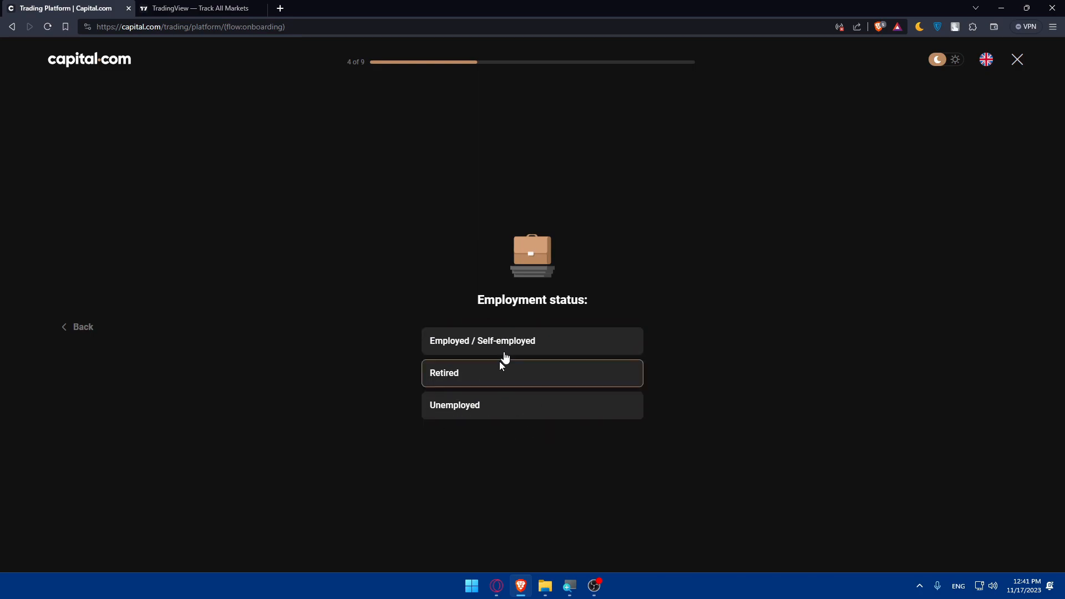
left_click(504, 372)
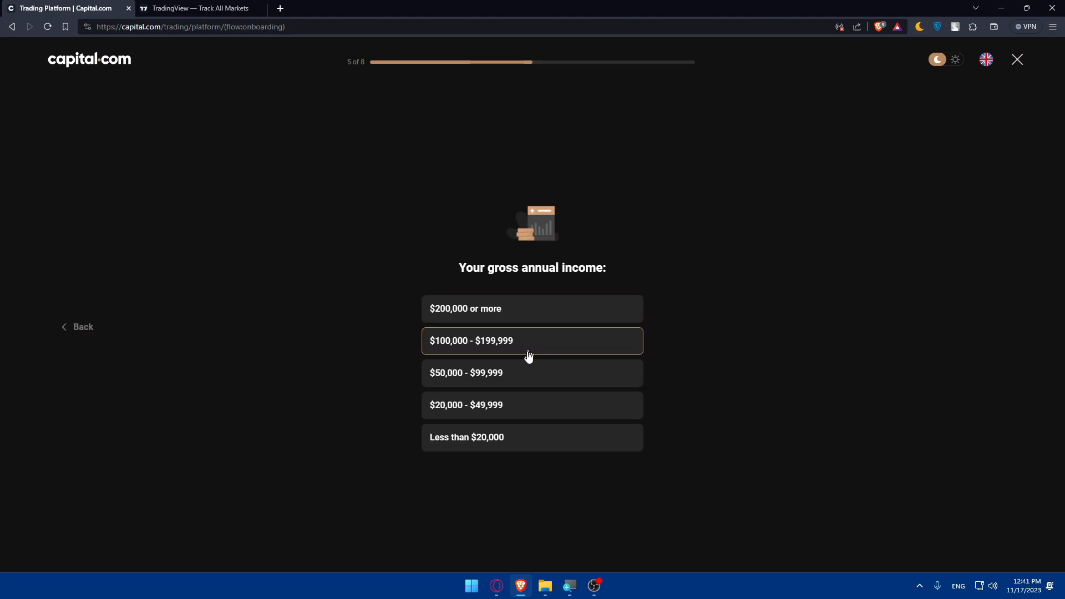
- Answer income and wealth questions, giving Savings / Investments as the wealth origin
left_click(533, 340)
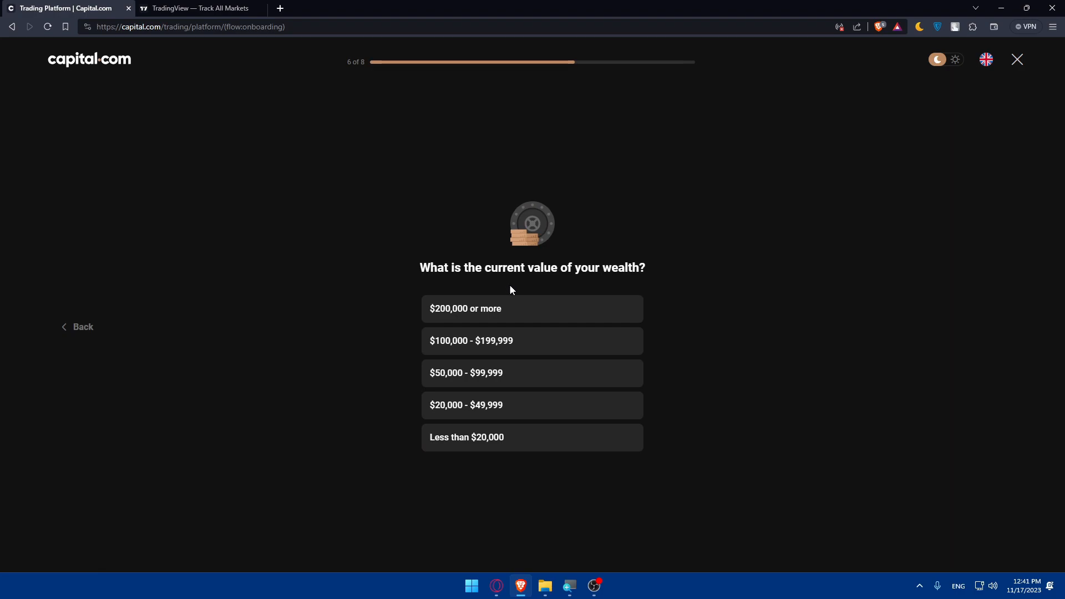
mouse_move(579, 334)
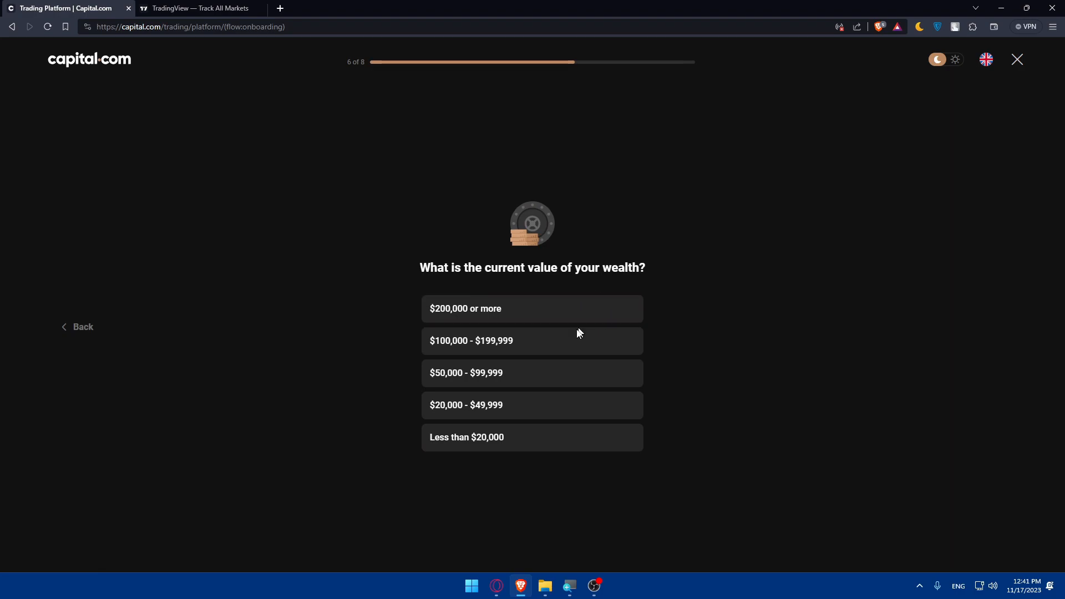
left_click(532, 340)
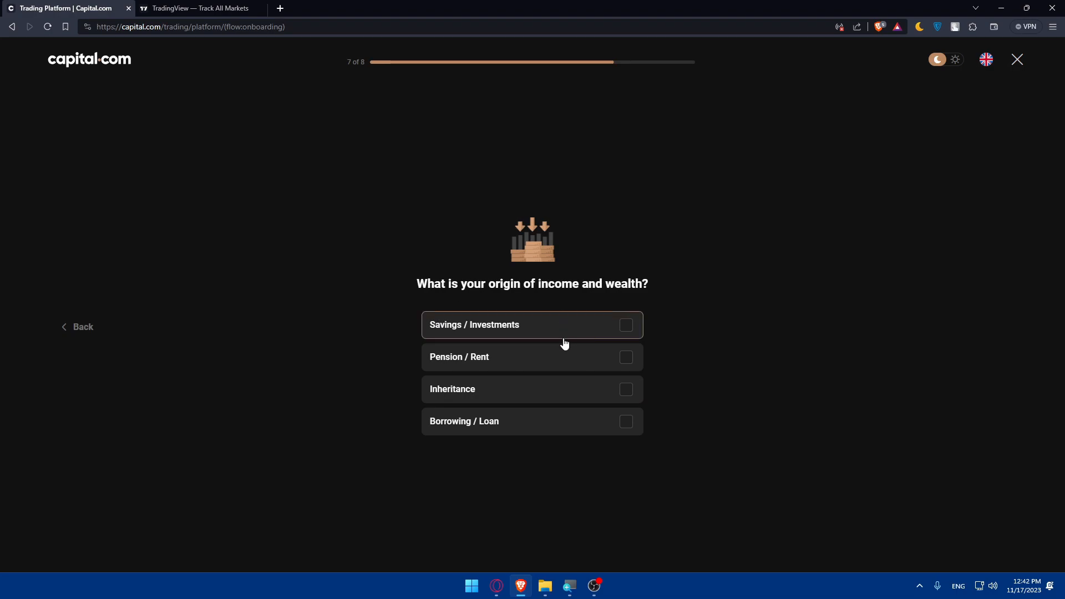
left_click(625, 325)
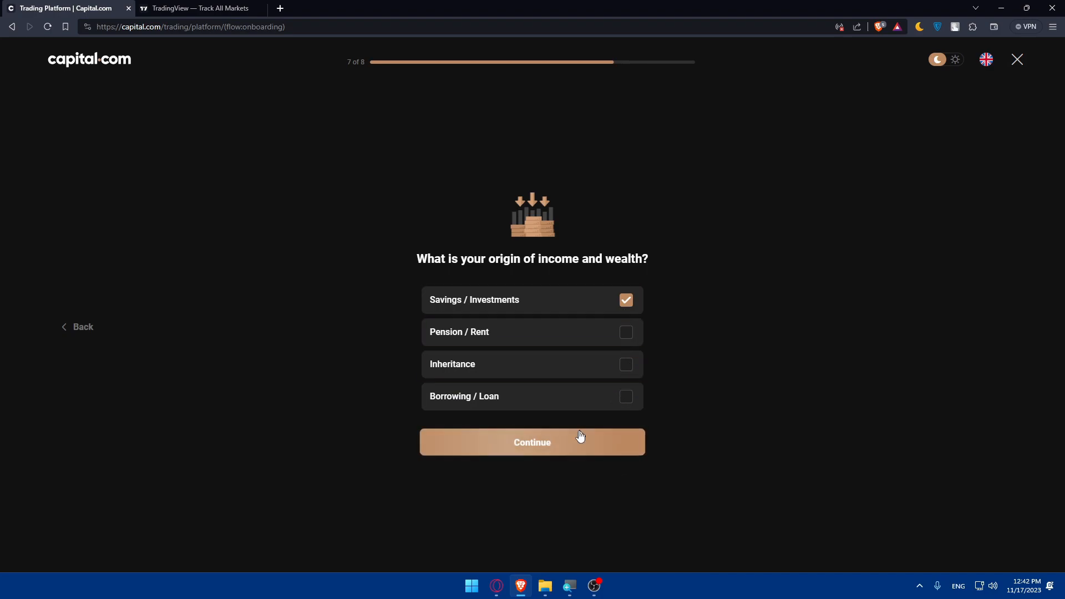
left_click(533, 443)
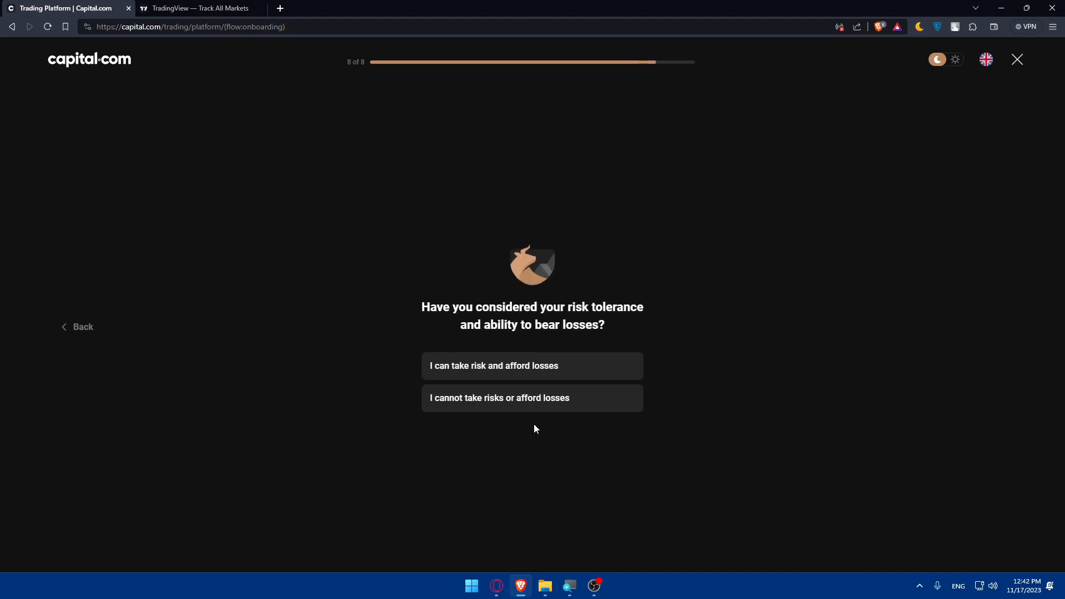
mouse_move(540, 427)
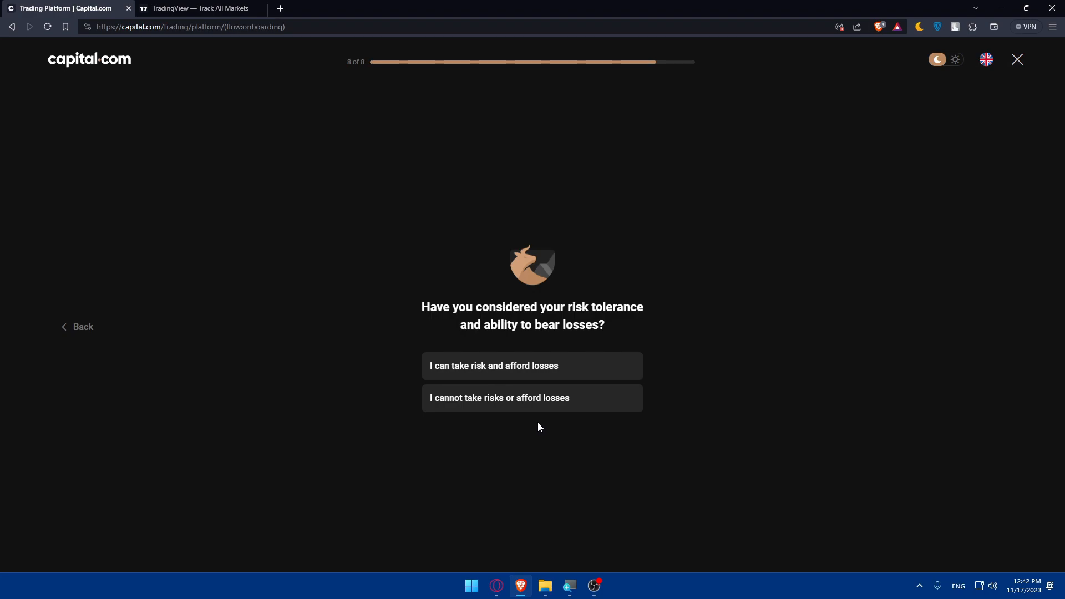
mouse_move(324, 365)
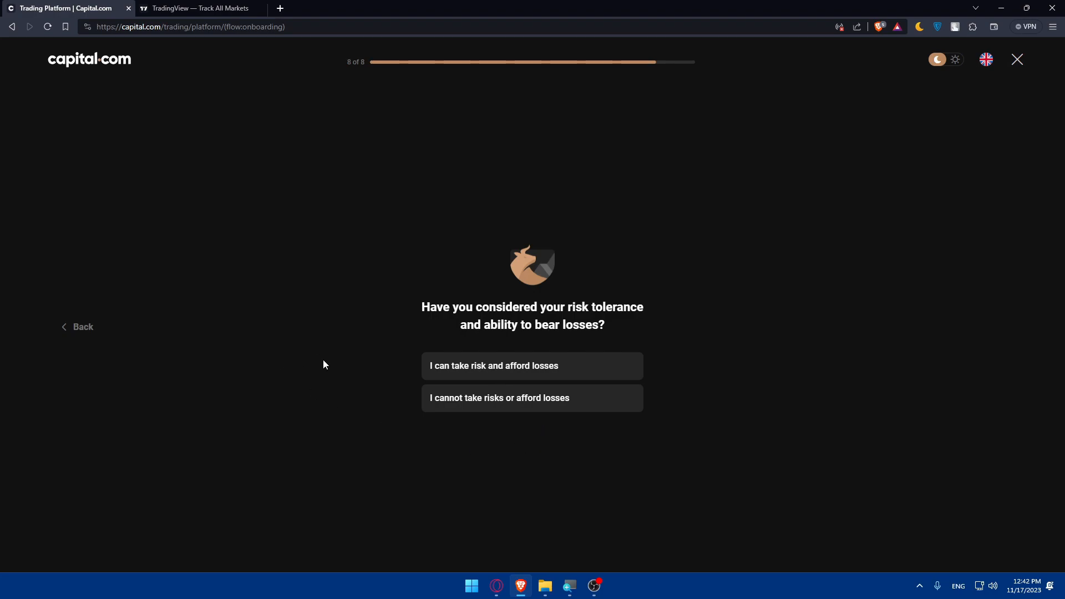
mouse_move(419, 345)
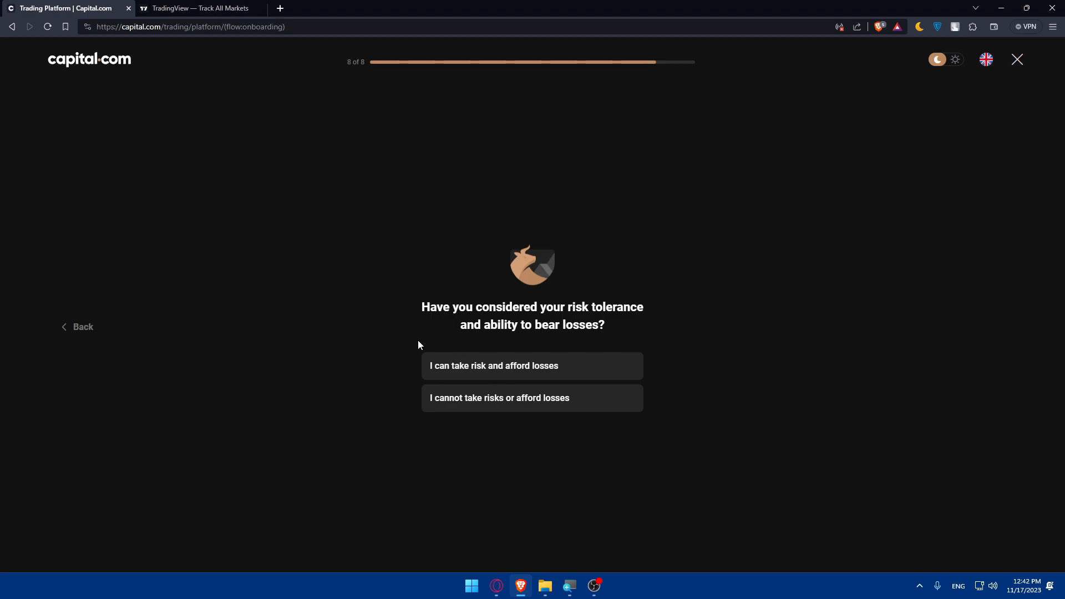
mouse_move(463, 352)
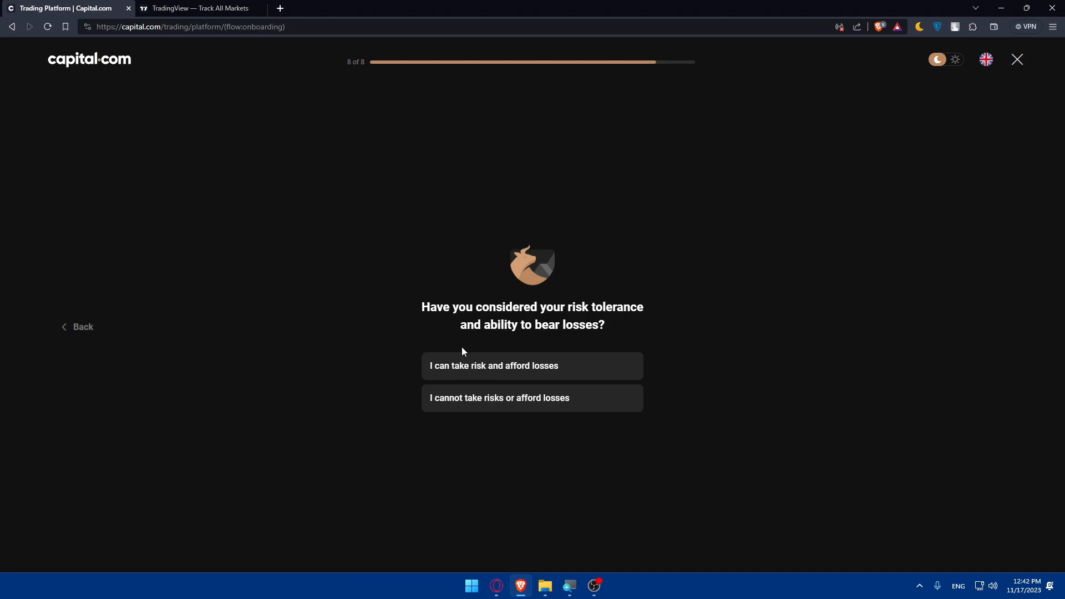
mouse_move(427, 295)
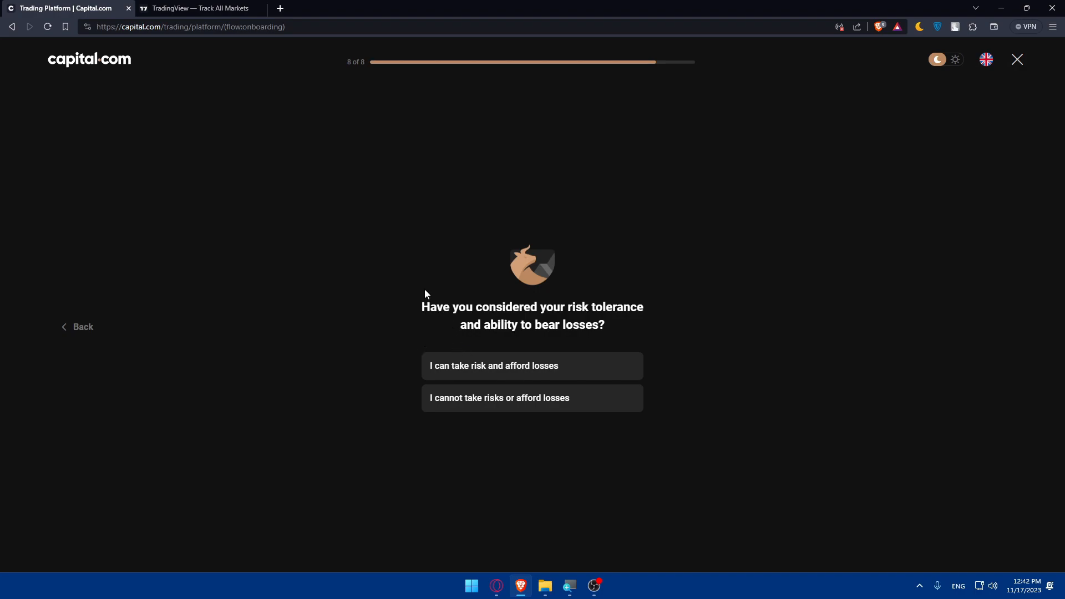
mouse_move(572, 343)
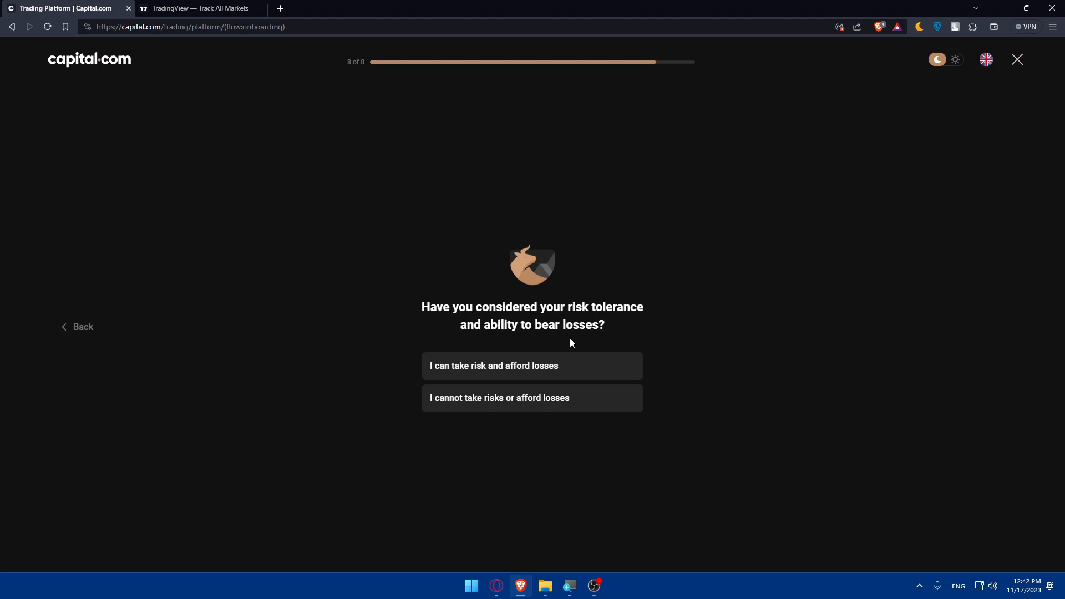
mouse_move(559, 378)
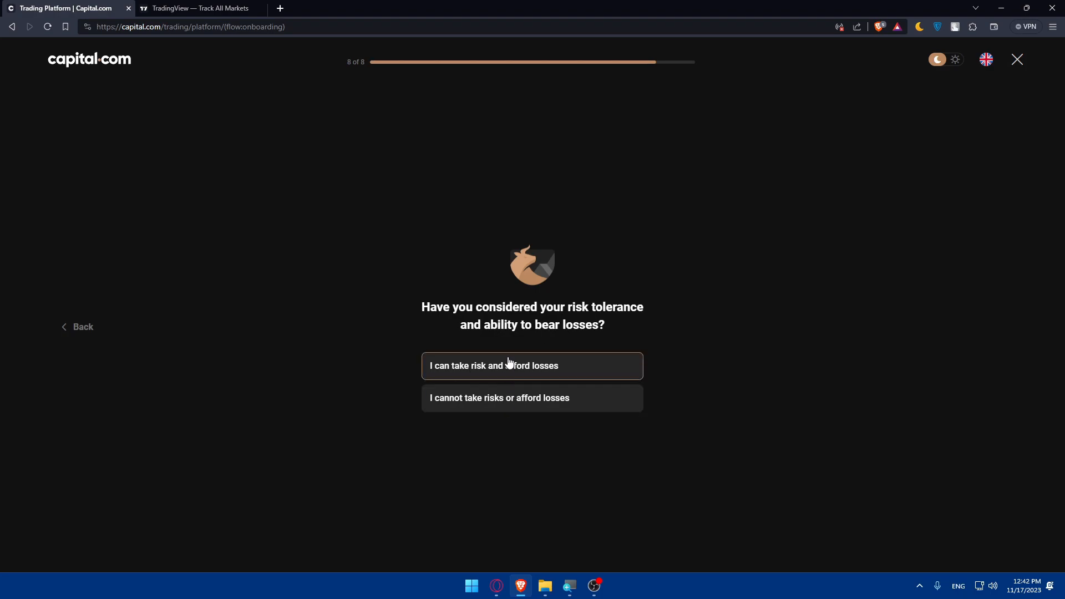
- Answer 'I can take risk and afford losses' on the risk-tolerance question
left_click(532, 366)
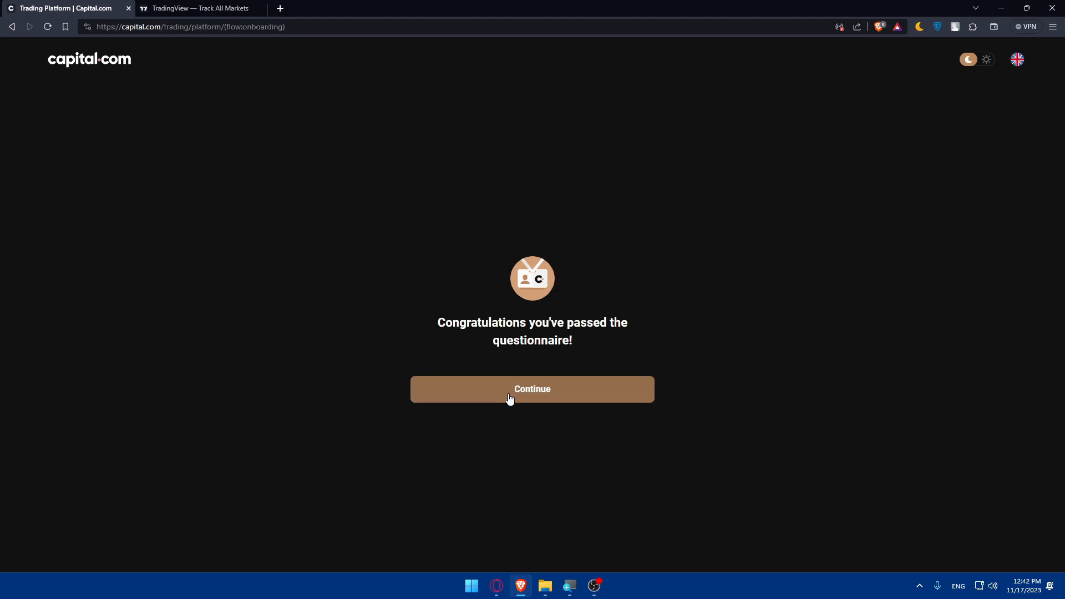
- Move past the questionnaire, fill in the first name, and start the birth date 20/02
left_click(533, 389)
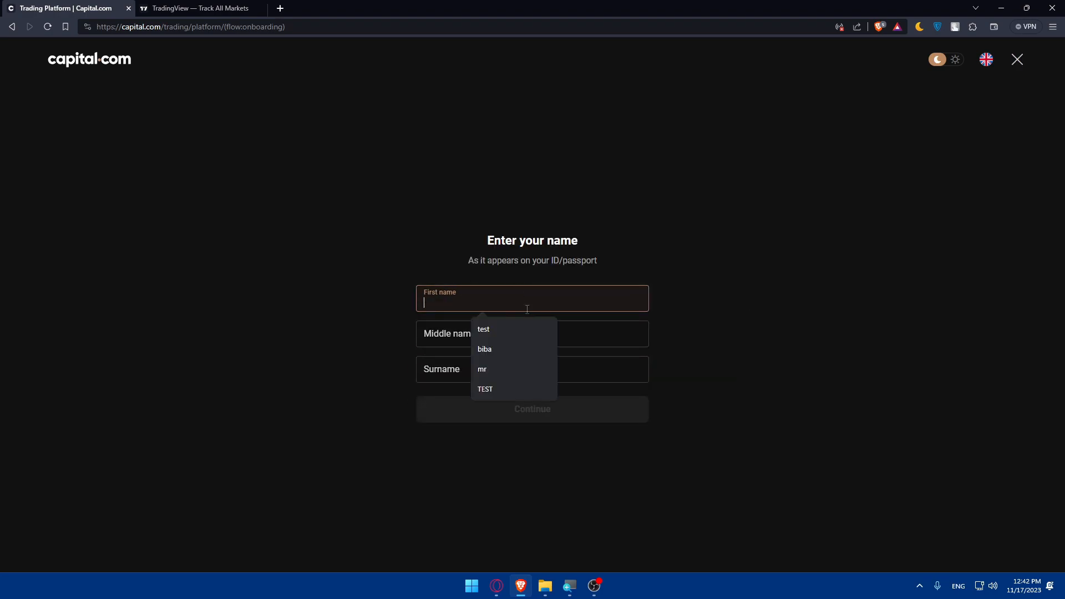
left_click(485, 349)
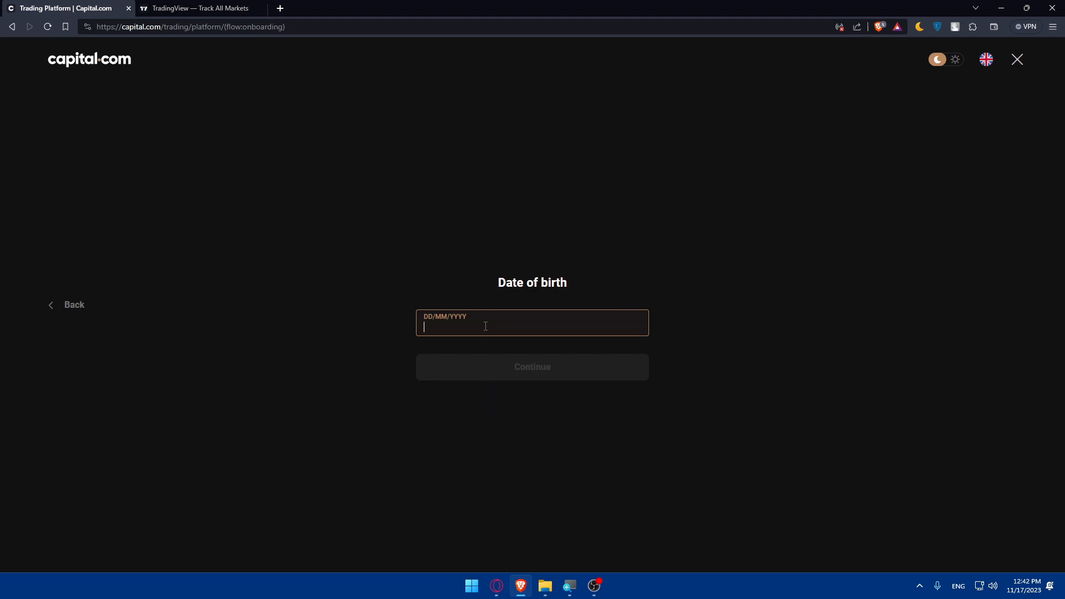
type("20/02/")
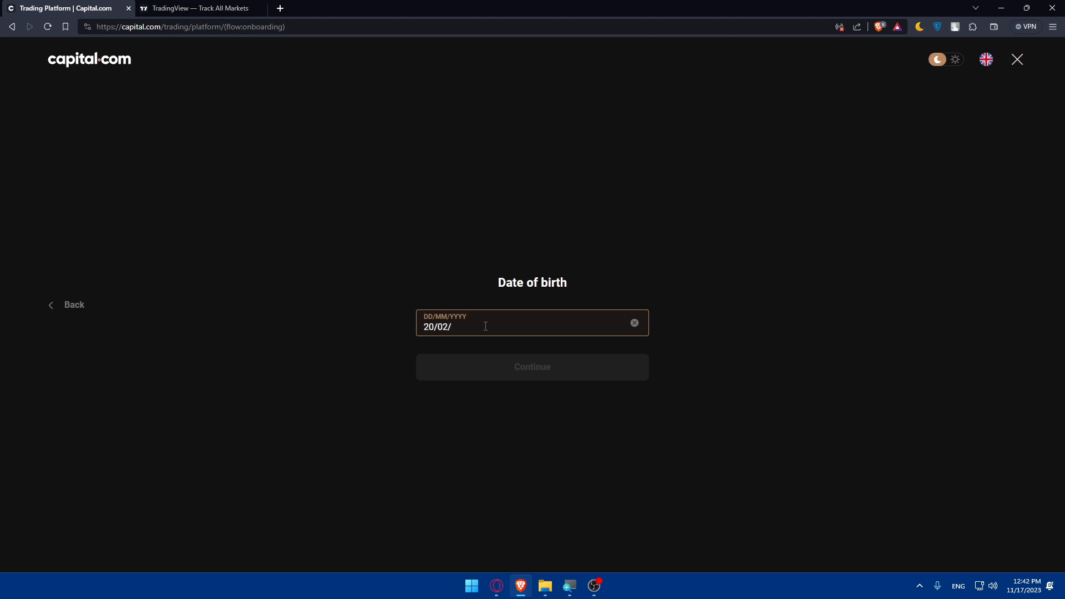
type("200")
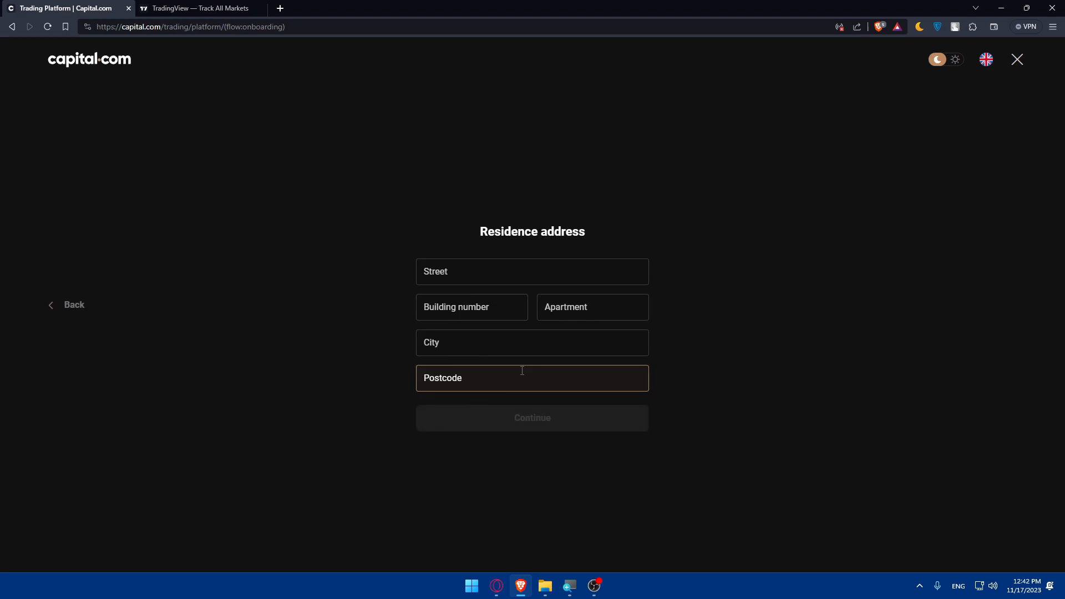
- Fill in the postcode and dismiss the phone number suggestions
left_click(532, 271)
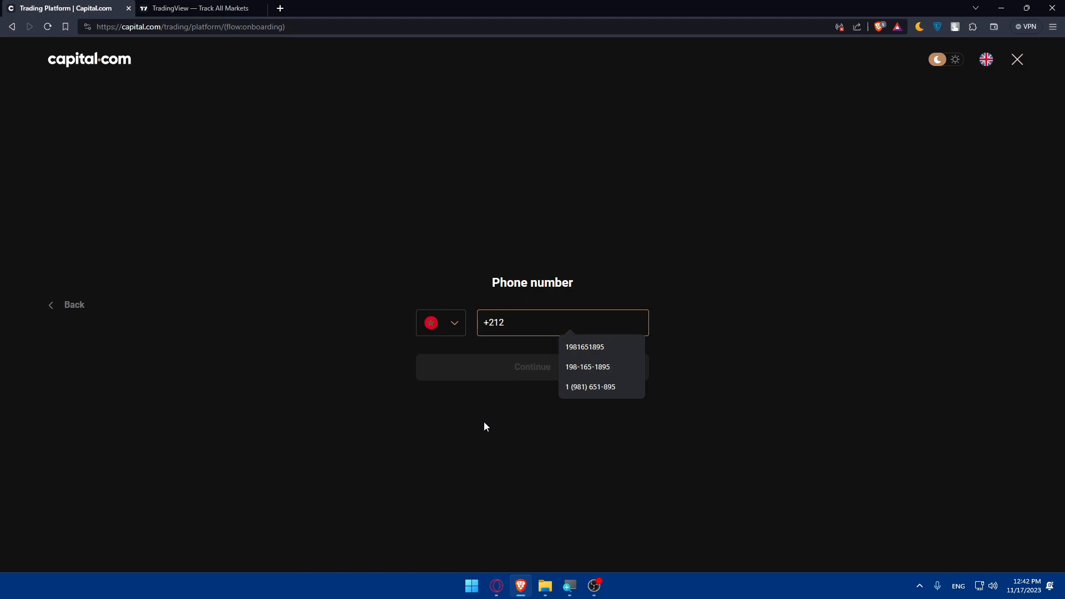
left_click(533, 367)
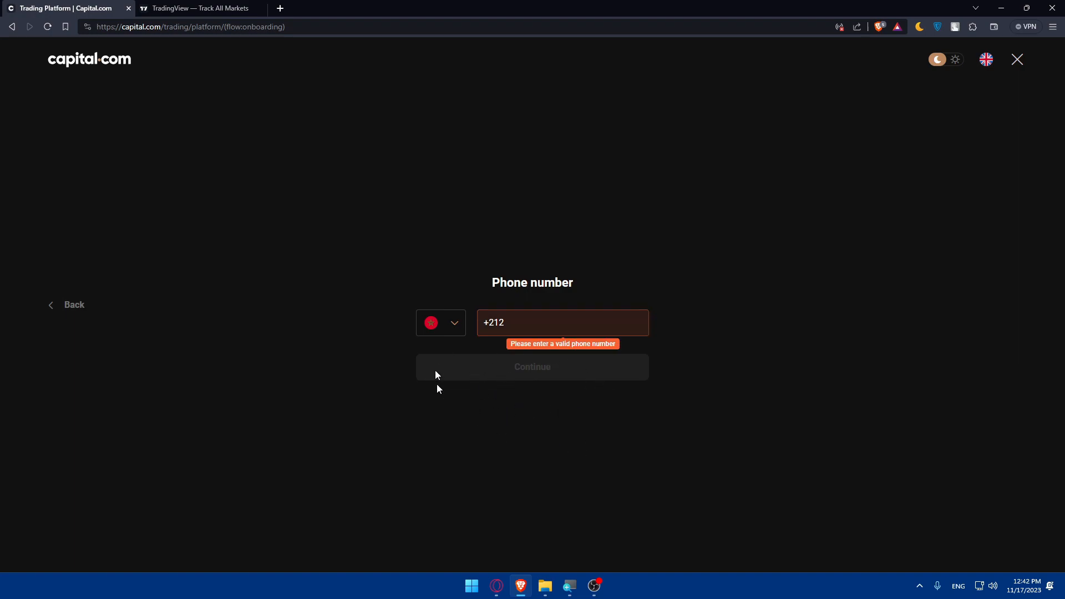
mouse_move(482, 410)
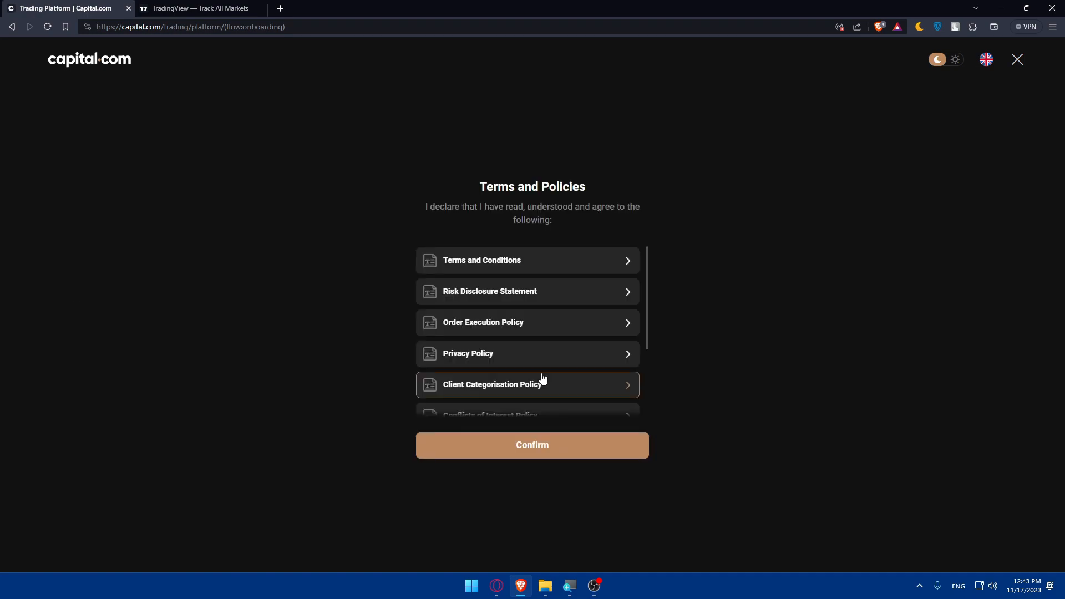
- Scroll through the Terms and Conditions and policy list, then confirm acceptance
scroll("down", 3)
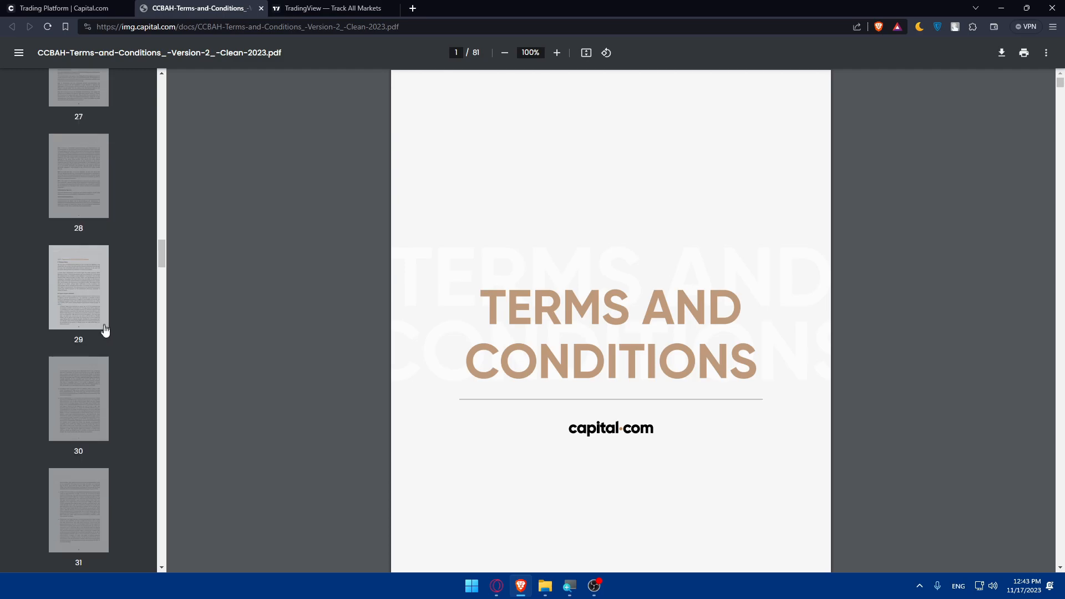
scroll("down", 3)
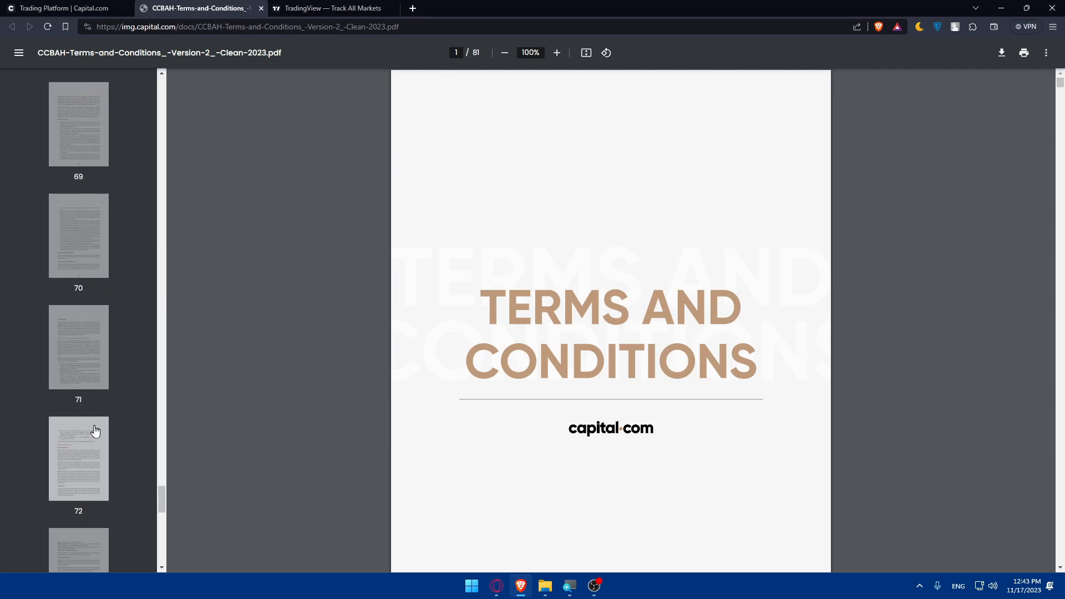
scroll("down", 3)
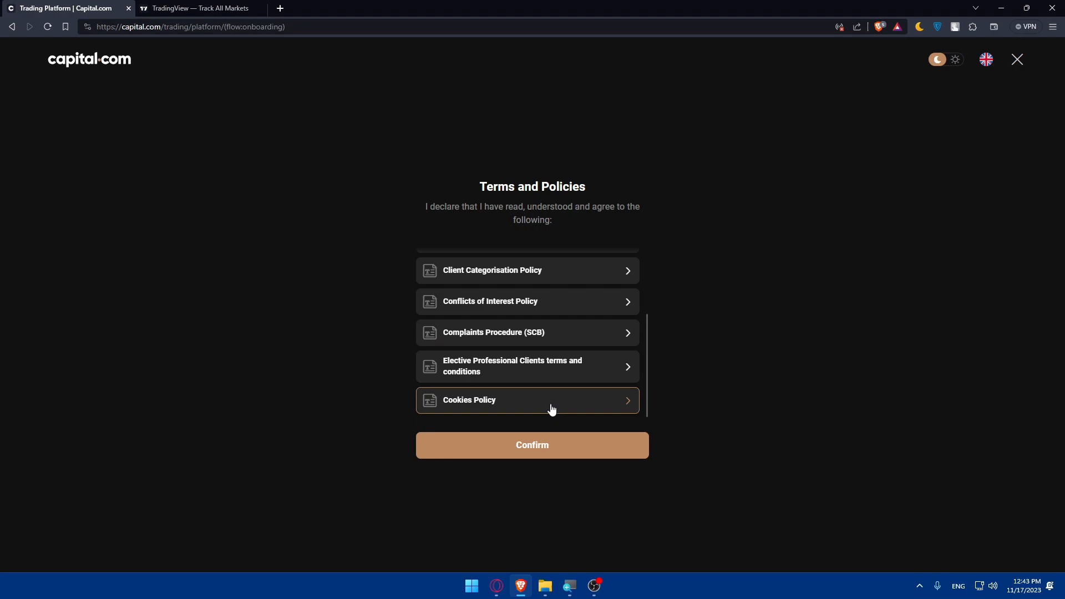
left_click(532, 445)
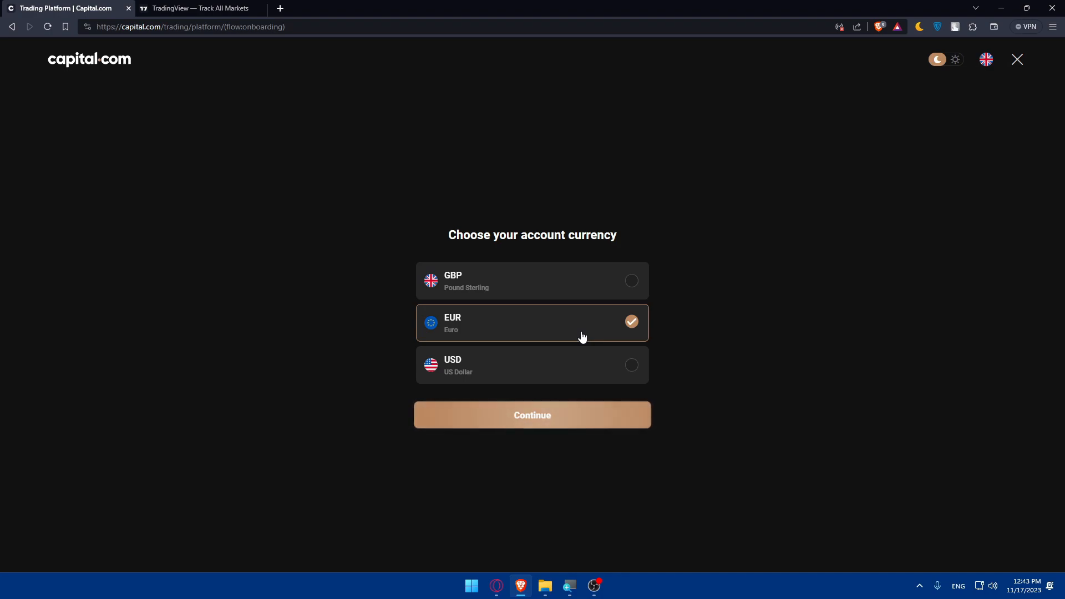
mouse_move(579, 255)
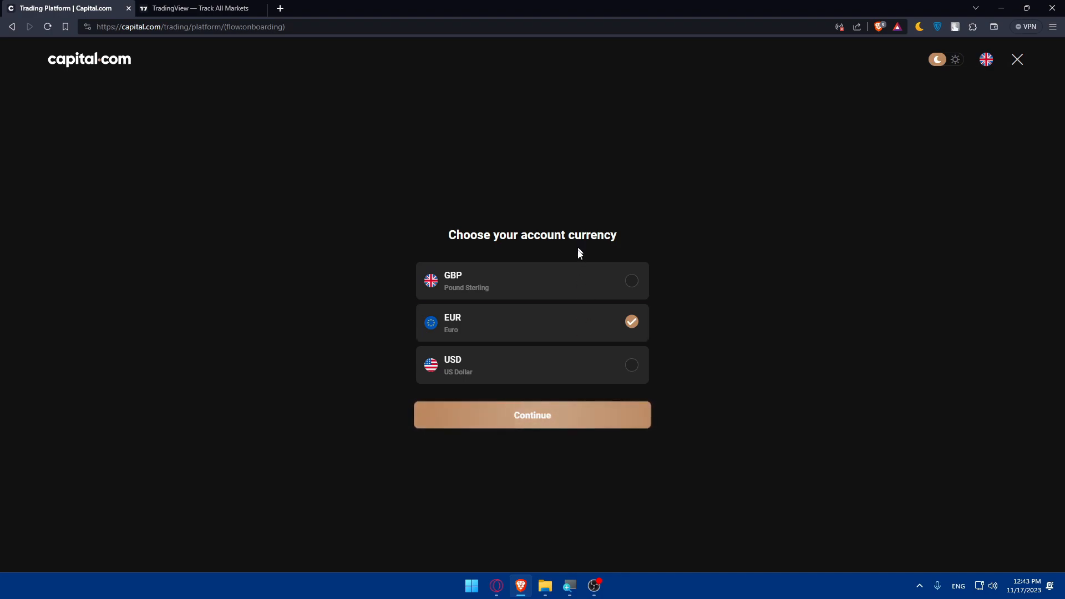
- Change the account currency from EUR to US Dollar and continue to identity verification
left_click(631, 365)
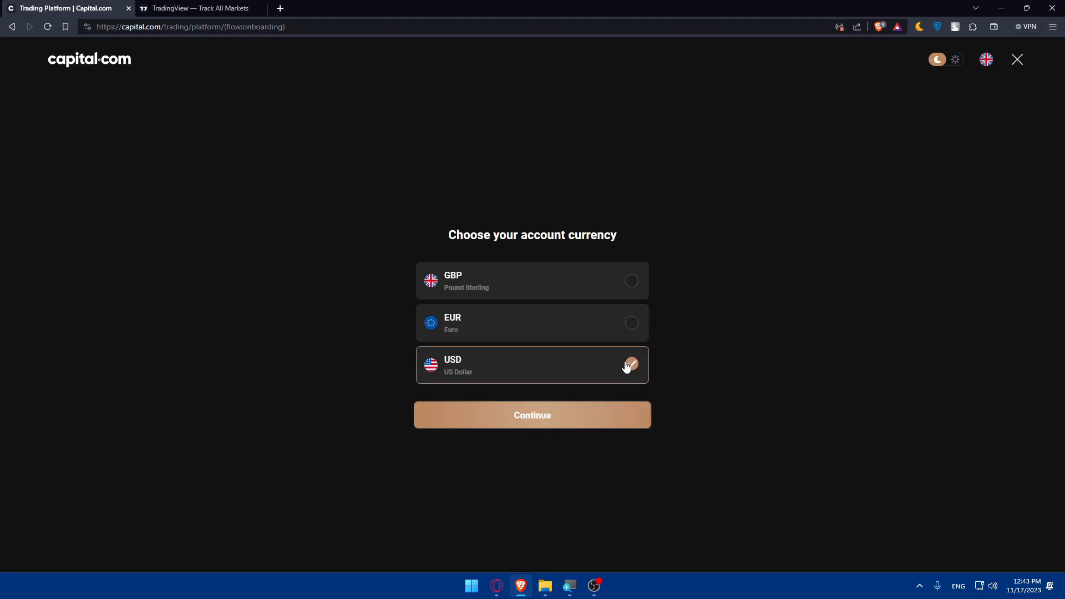
left_click(532, 415)
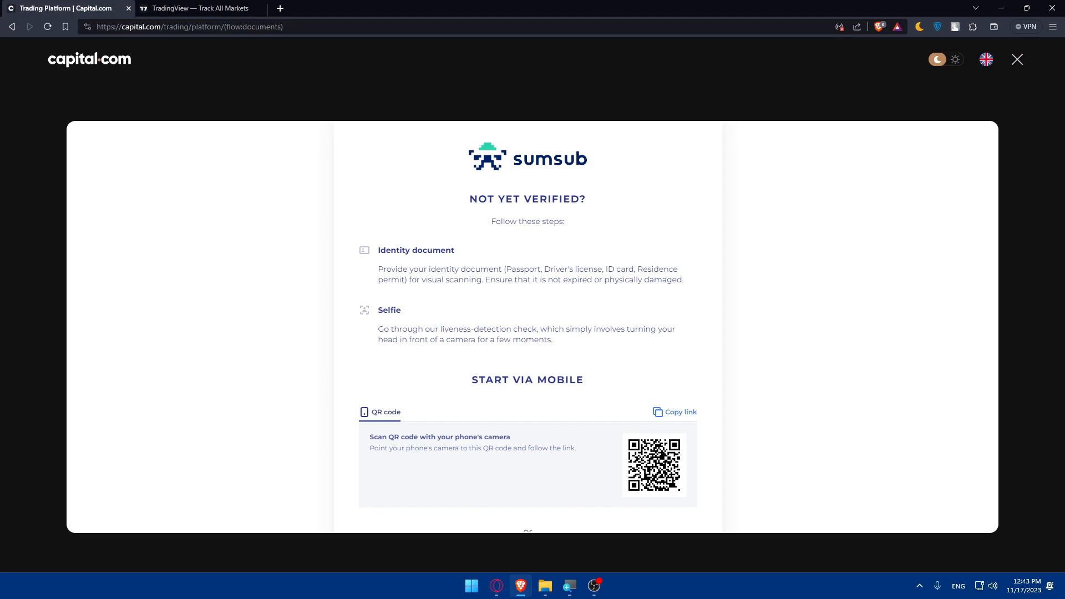
- Continue verification on this computer and choose driver's license as the document type
scroll("down", 3)
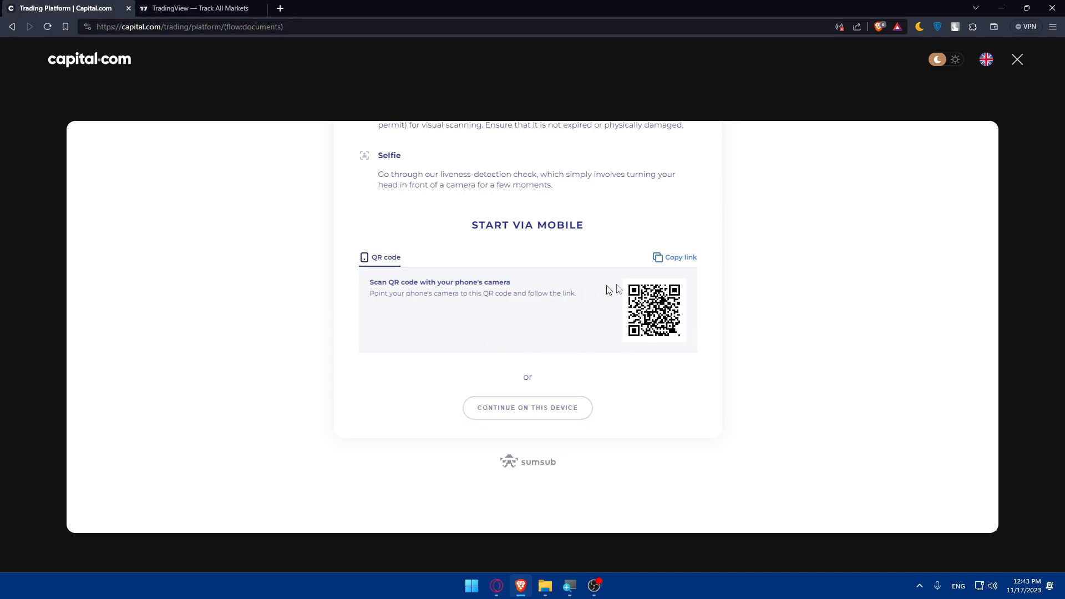
scroll("up", 3)
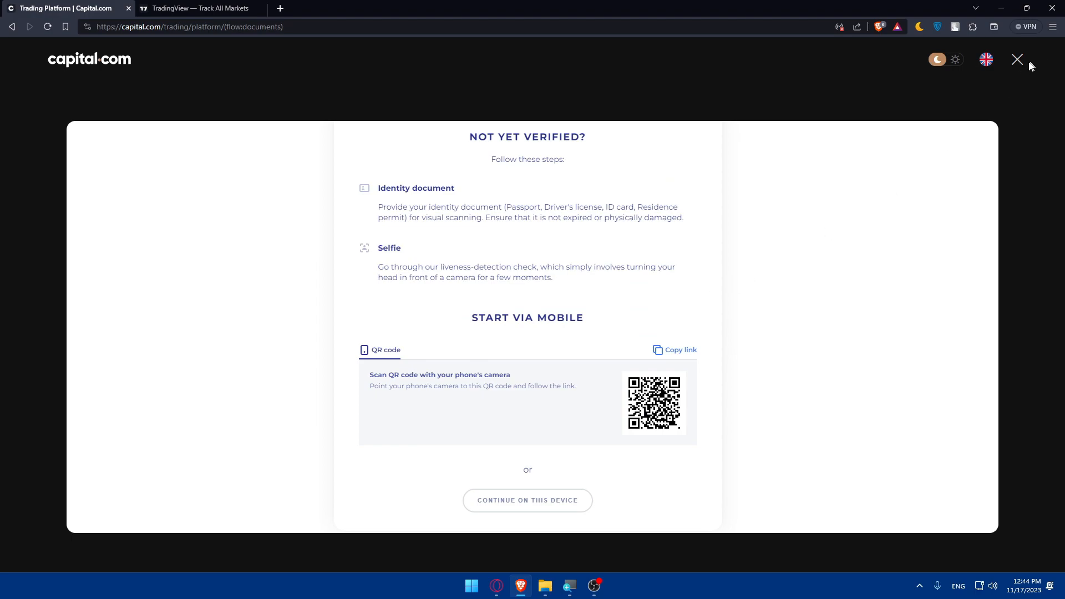
left_click(528, 500)
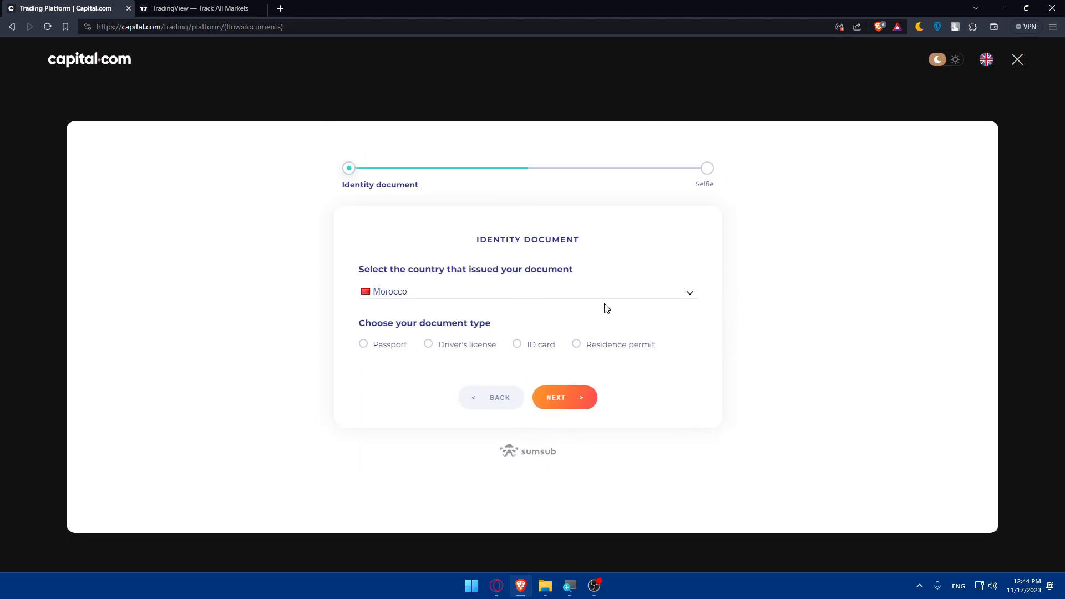
left_click(363, 344)
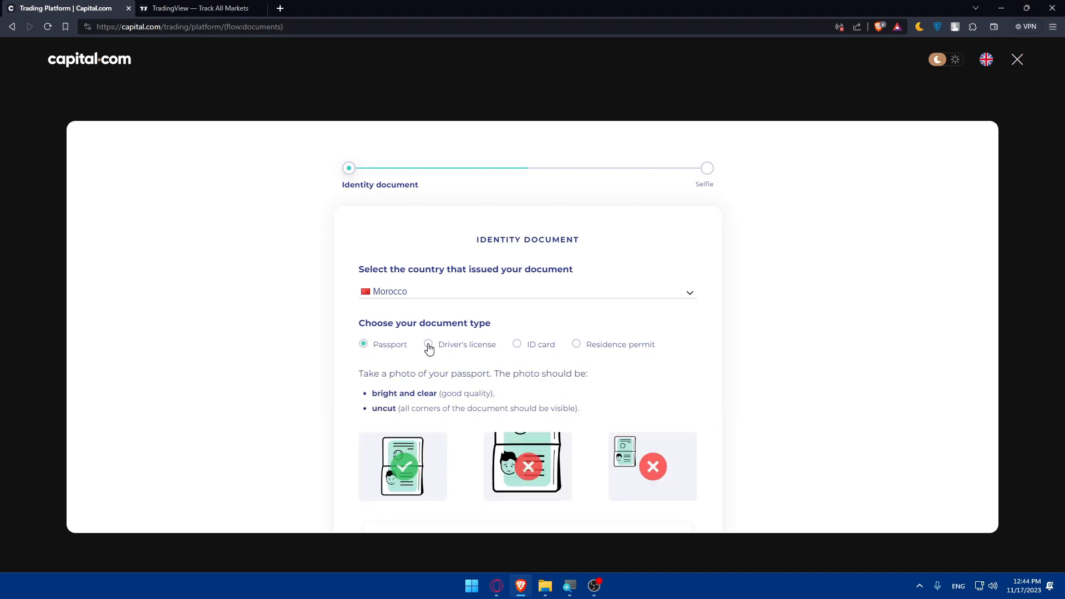
left_click(428, 344)
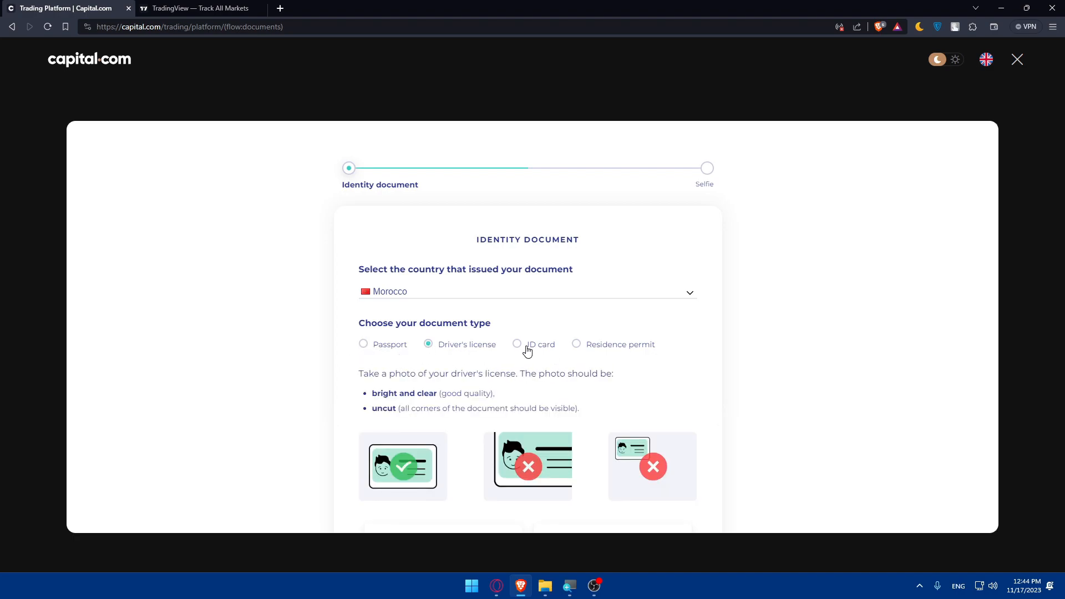
- Close the verification window and choose 'Save and exit' to keep progress
scroll("down", 3)
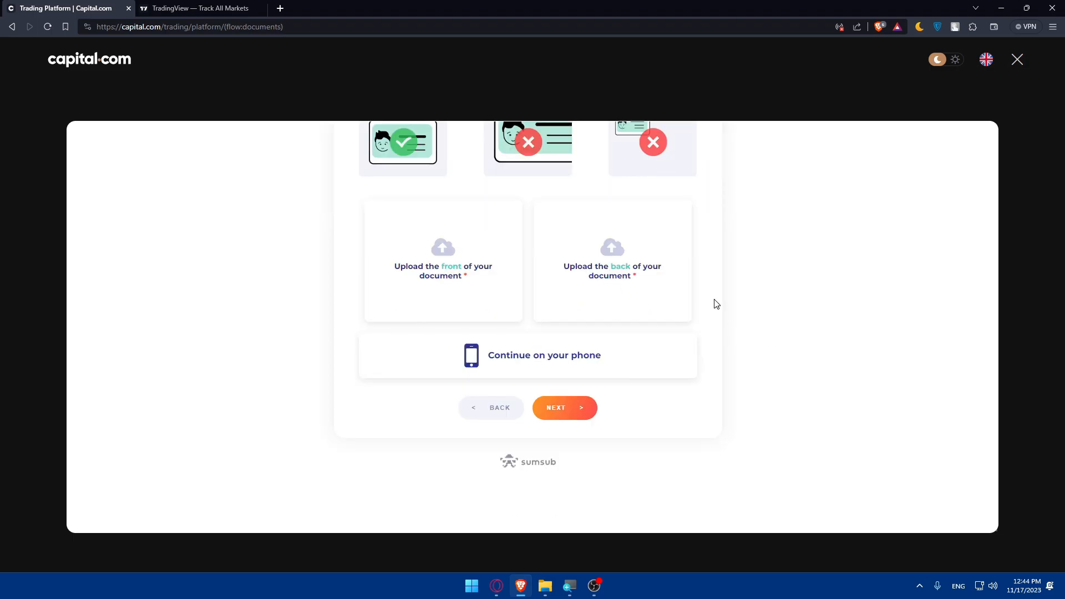
left_click(564, 408)
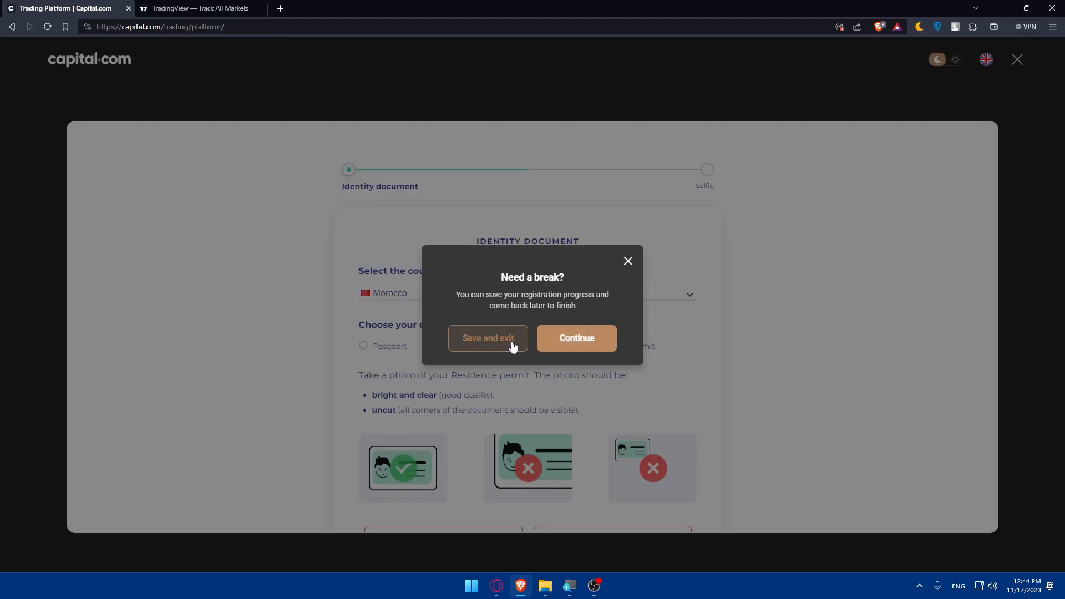
left_click(488, 338)
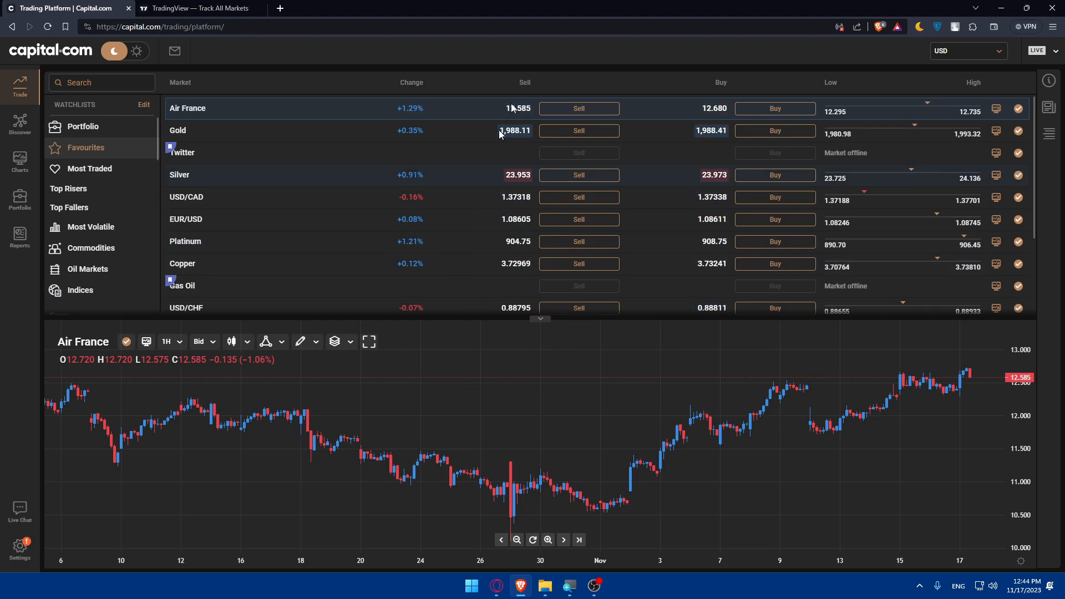
- Switch from the Capital.com platform to the TradingView browser tab
left_click(200, 8)
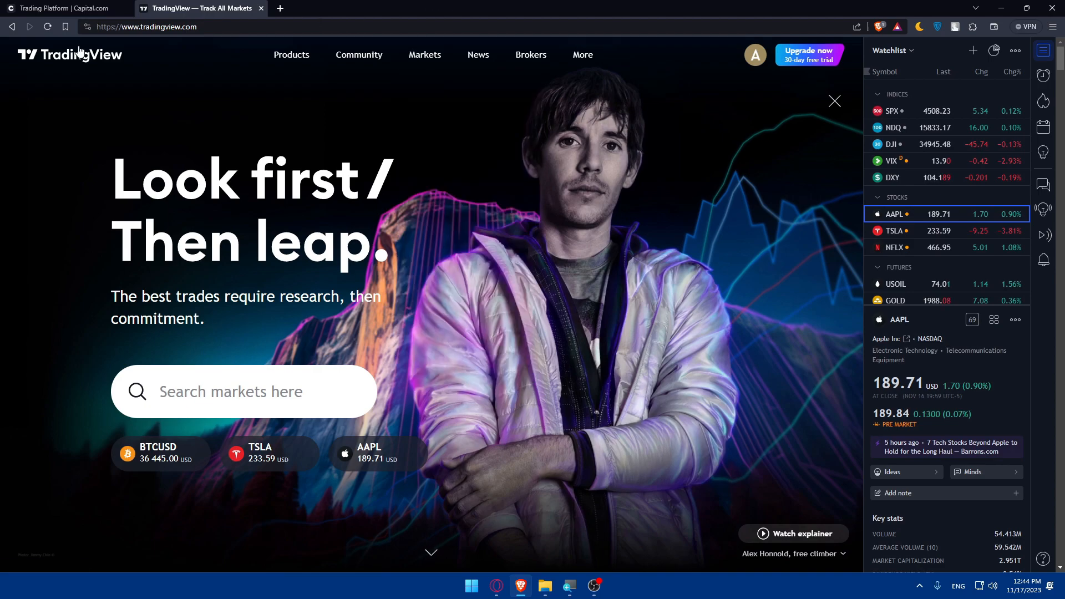
- Pick Capital.com from TradingView's Brokers menu and start trading it on a chart
left_click(530, 54)
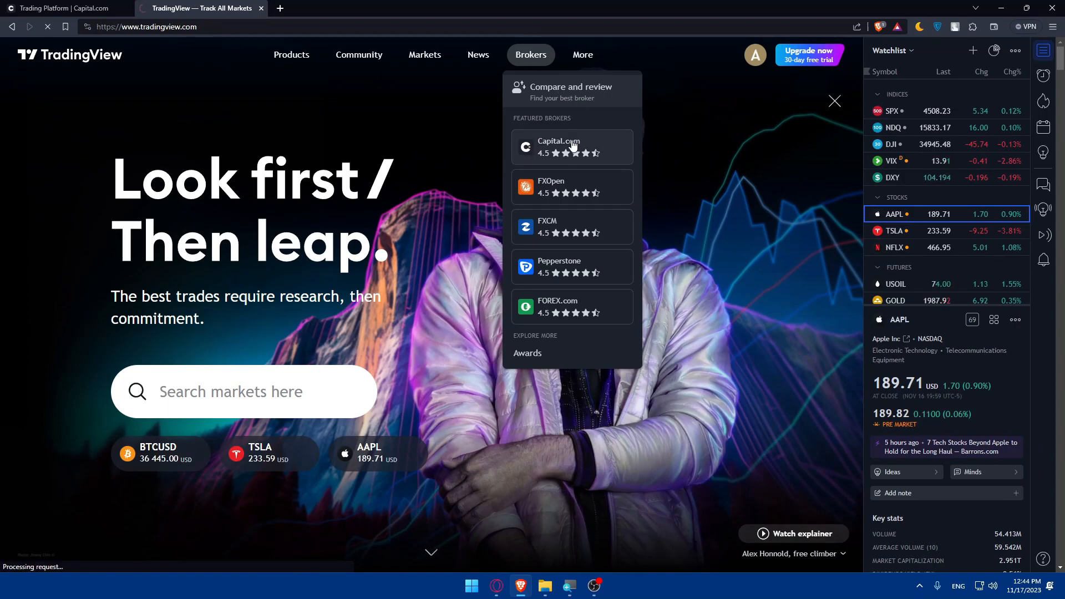
left_click(572, 146)
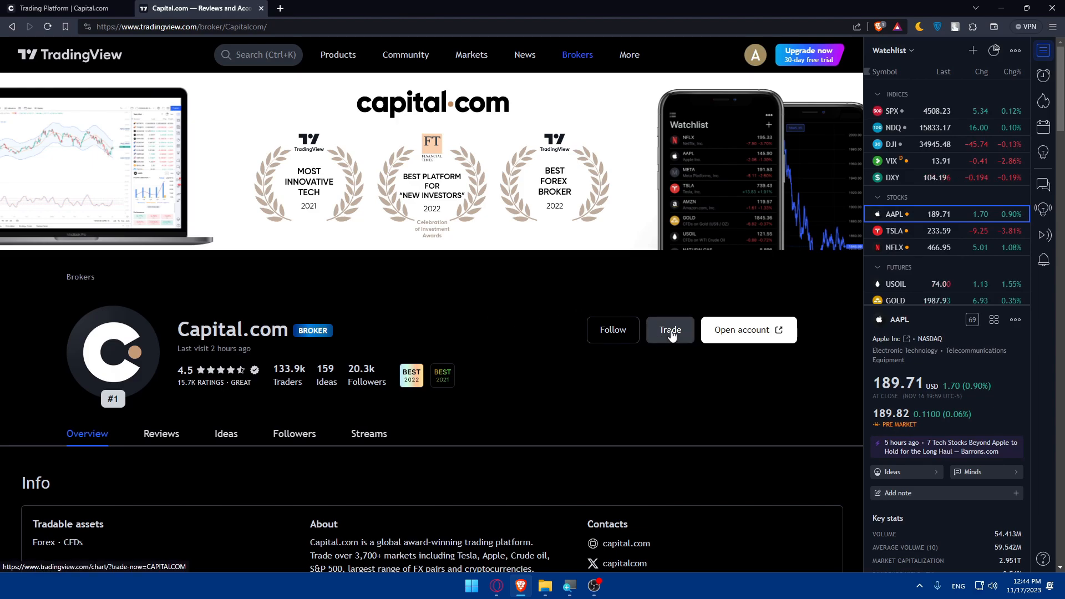
left_click(670, 329)
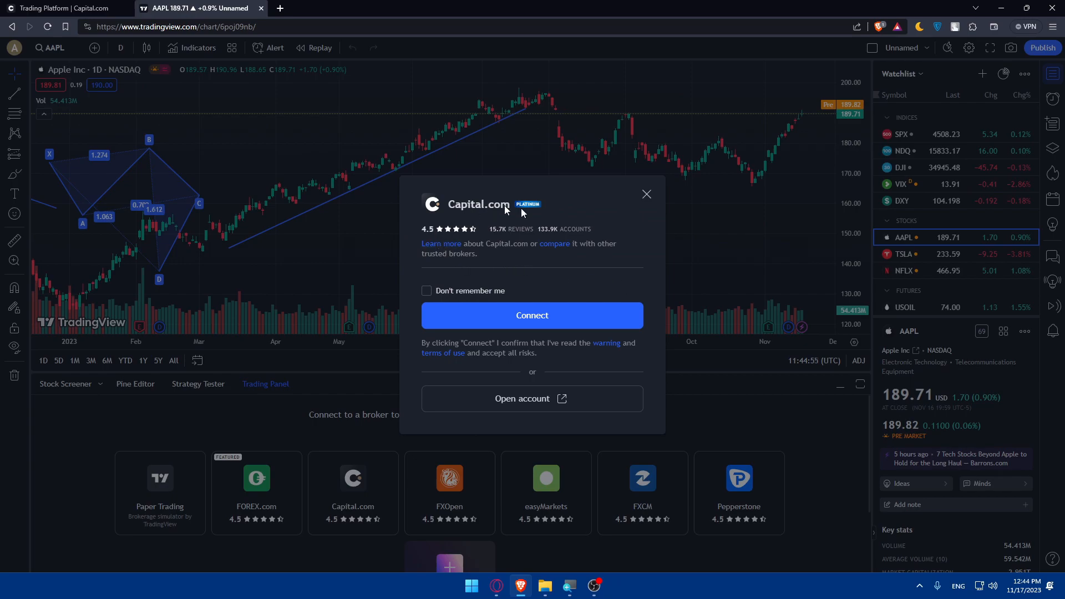
mouse_move(448, 226)
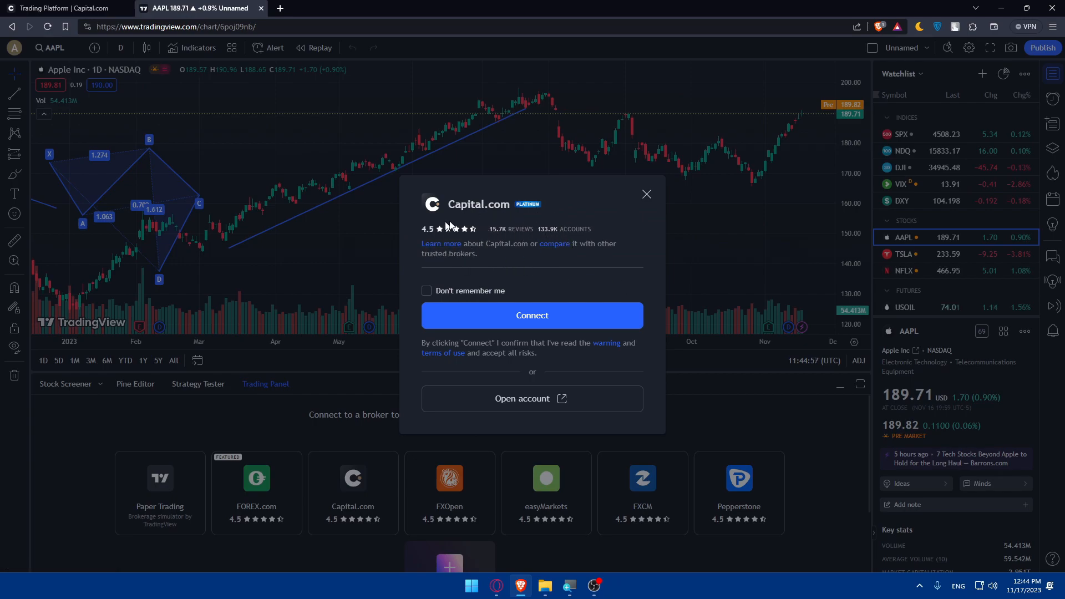
- Tick 'Don't remember me' and connect the Capital.com broker
left_click(427, 291)
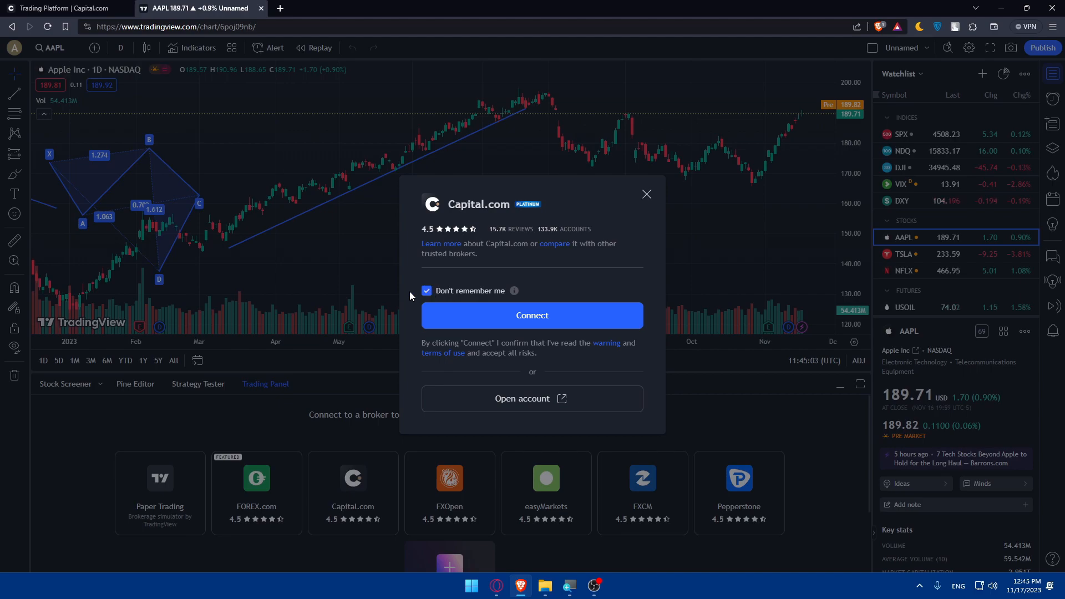
left_click(532, 315)
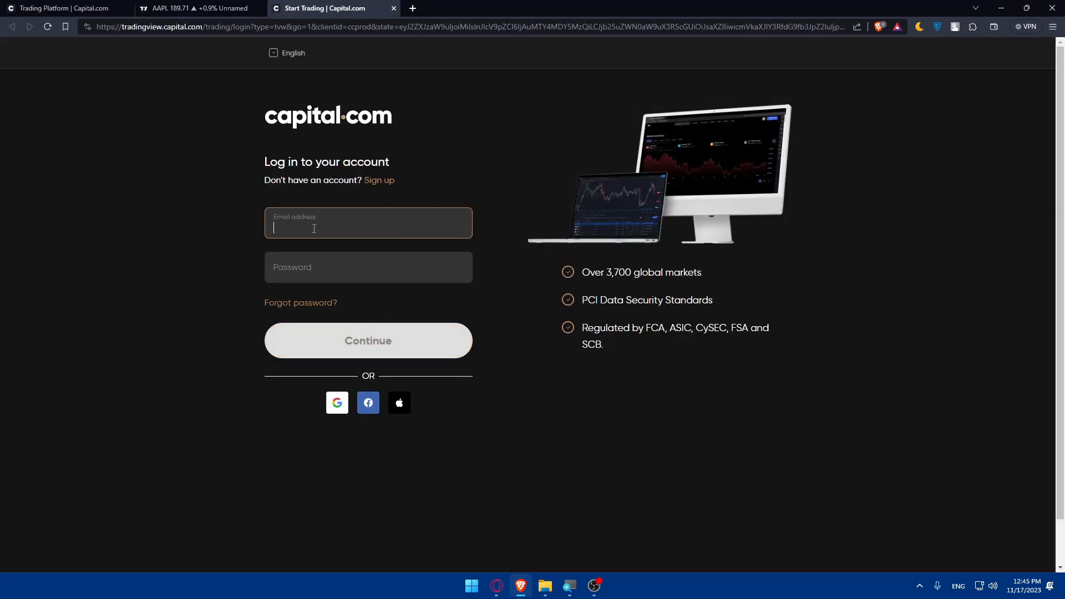
mouse_move(337, 403)
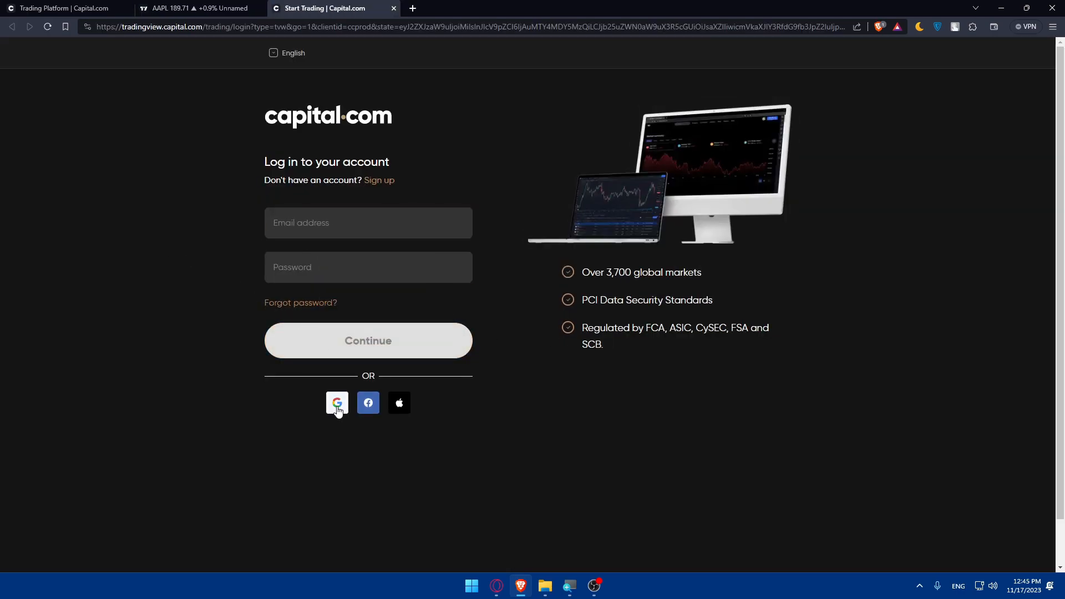
- Log in to Capital.com with a Google account
left_click(337, 403)
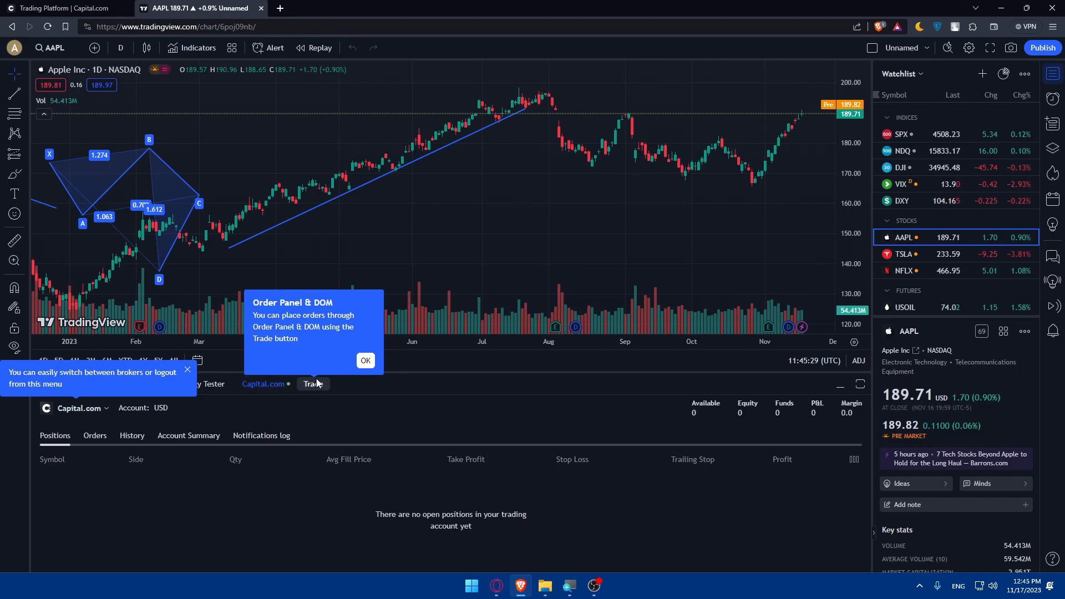
mouse_move(347, 377)
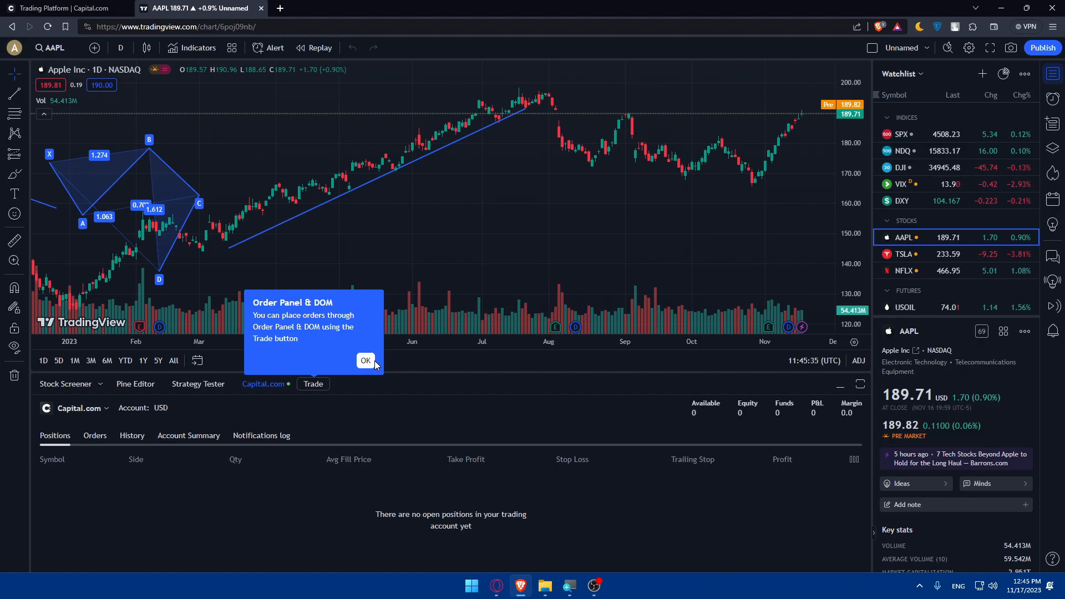
- Dismiss the Order Panel & DOM tip and close the symbol search
left_click(366, 360)
type("-")
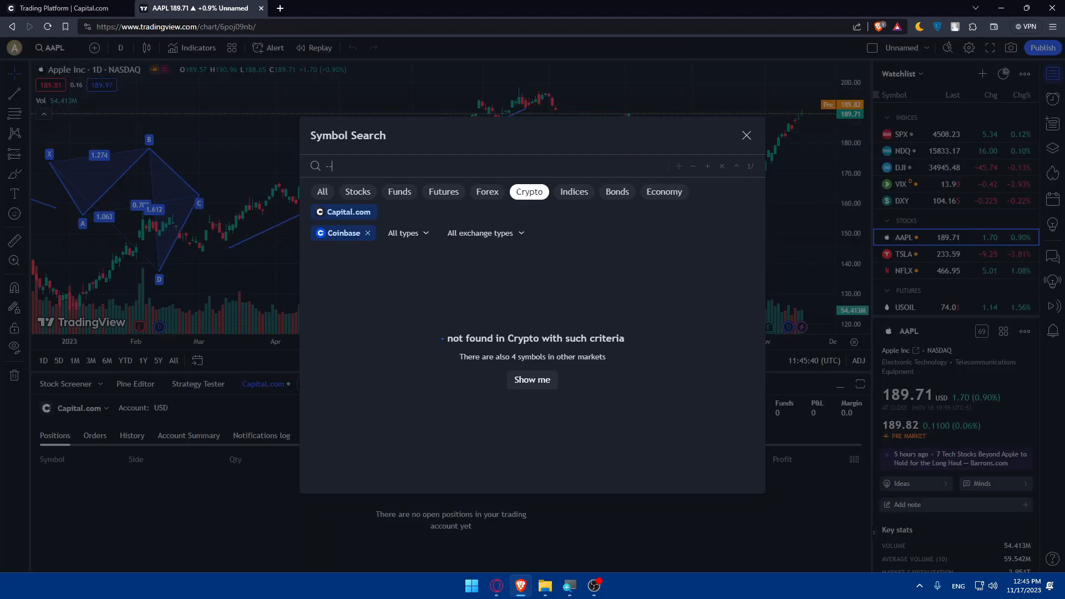
left_click(746, 134)
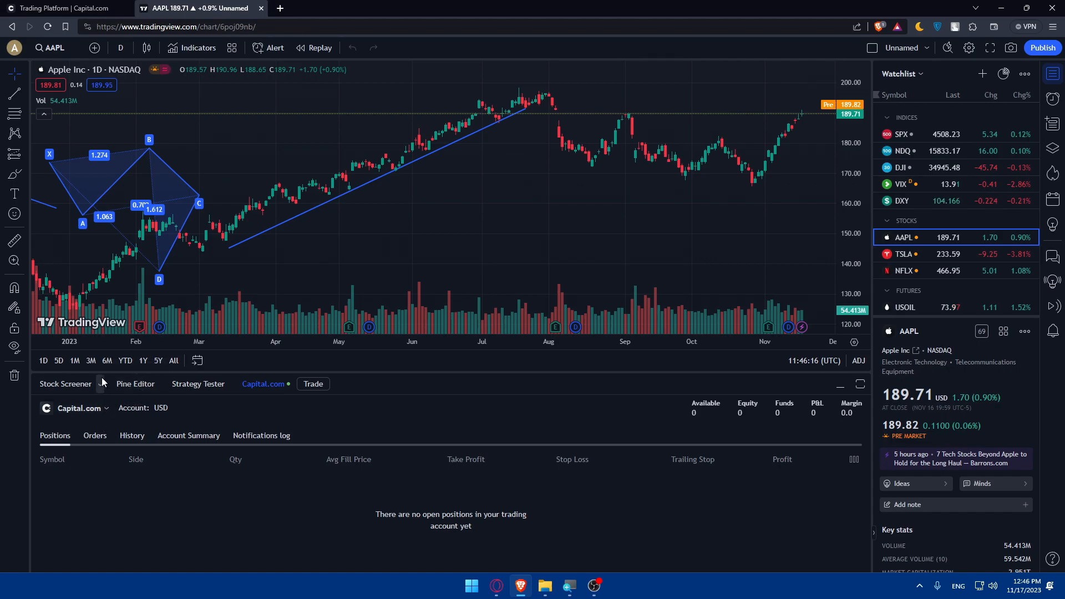
- Try trading AAPL from the Capital.com bottom panel, then open the symbol list
left_click(313, 384)
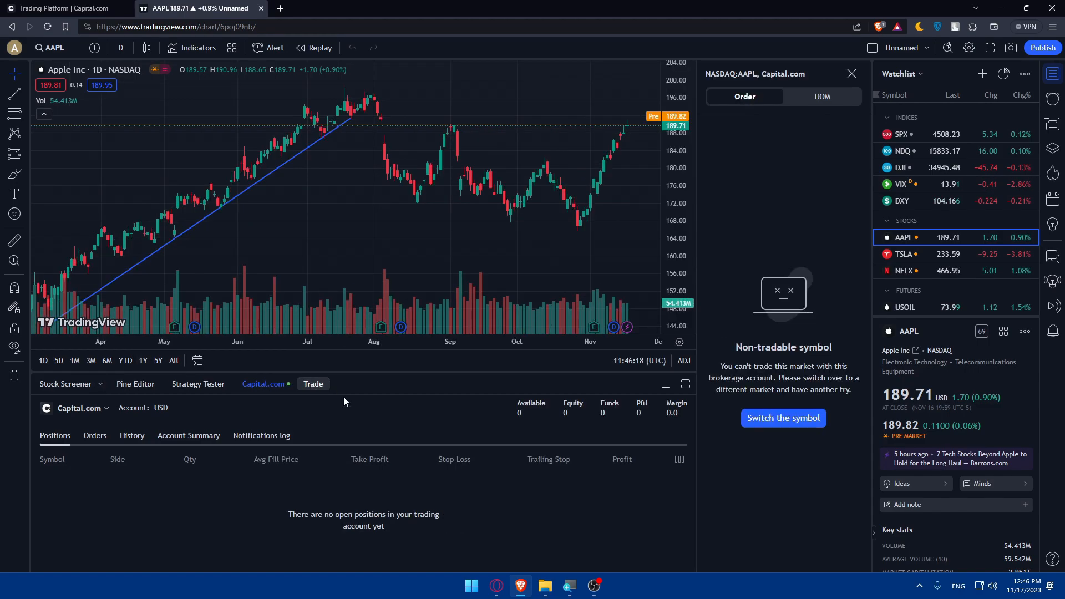
mouse_move(273, 387)
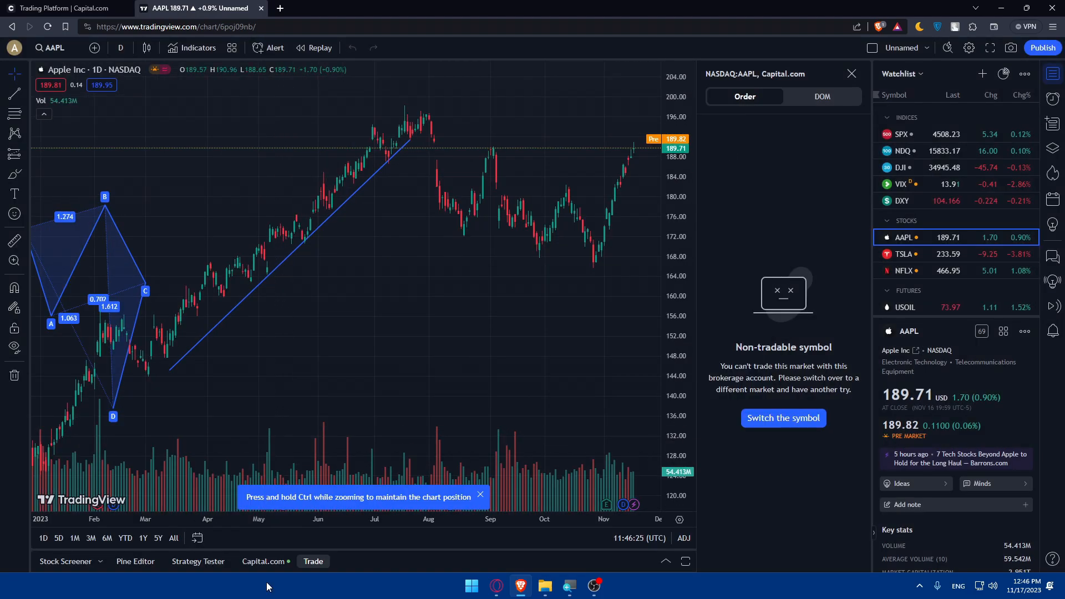
left_click(312, 561)
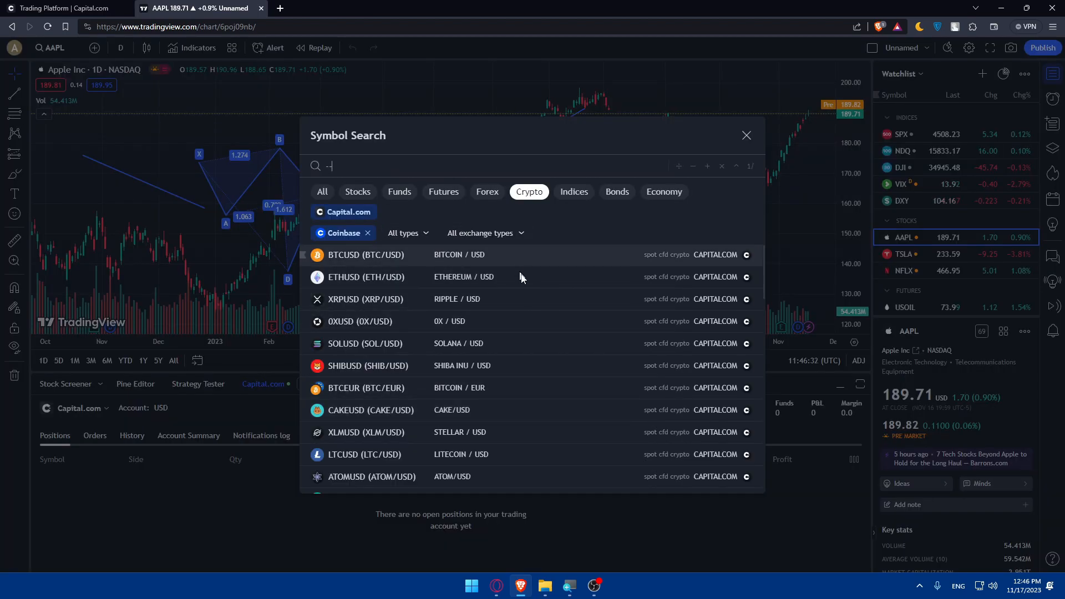
- Browse Capital.com symbols, search 'COIN', toggle the Capital.com filter, then close symbol search
scroll("down", 3)
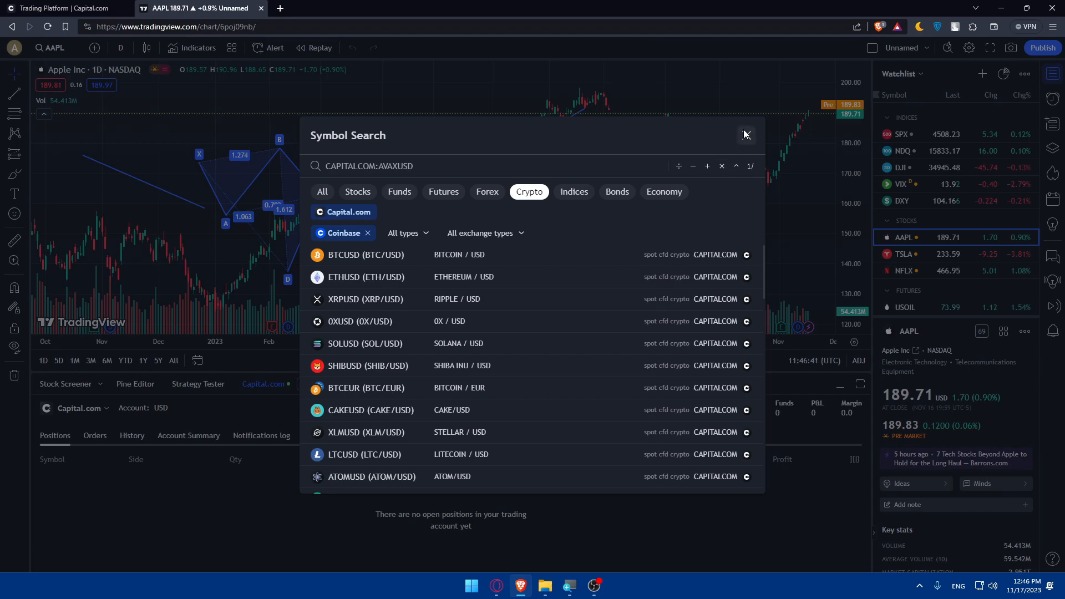
left_click(487, 192)
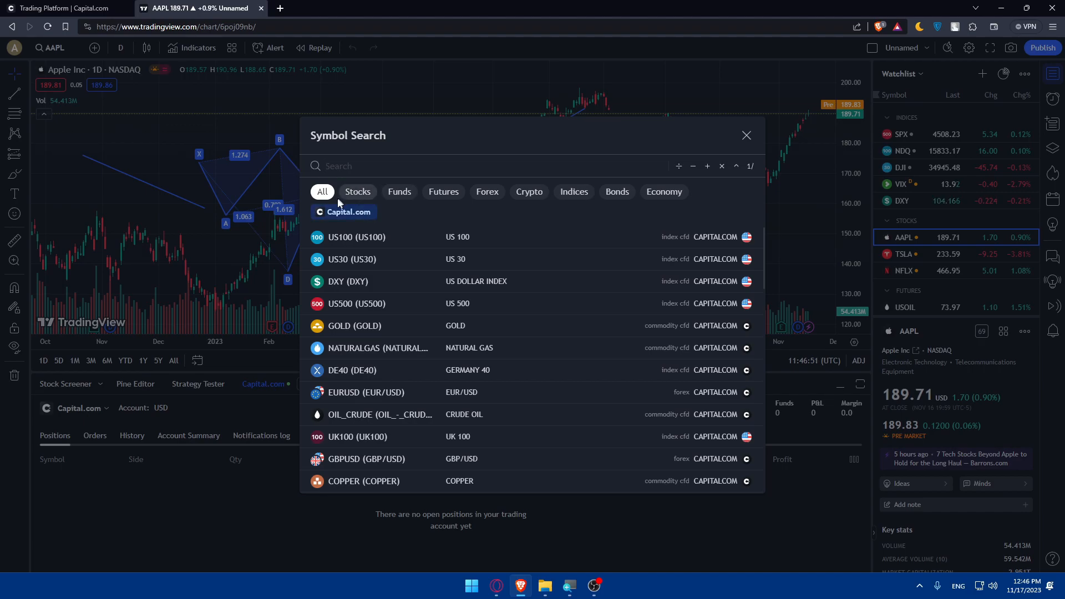
type("COIN")
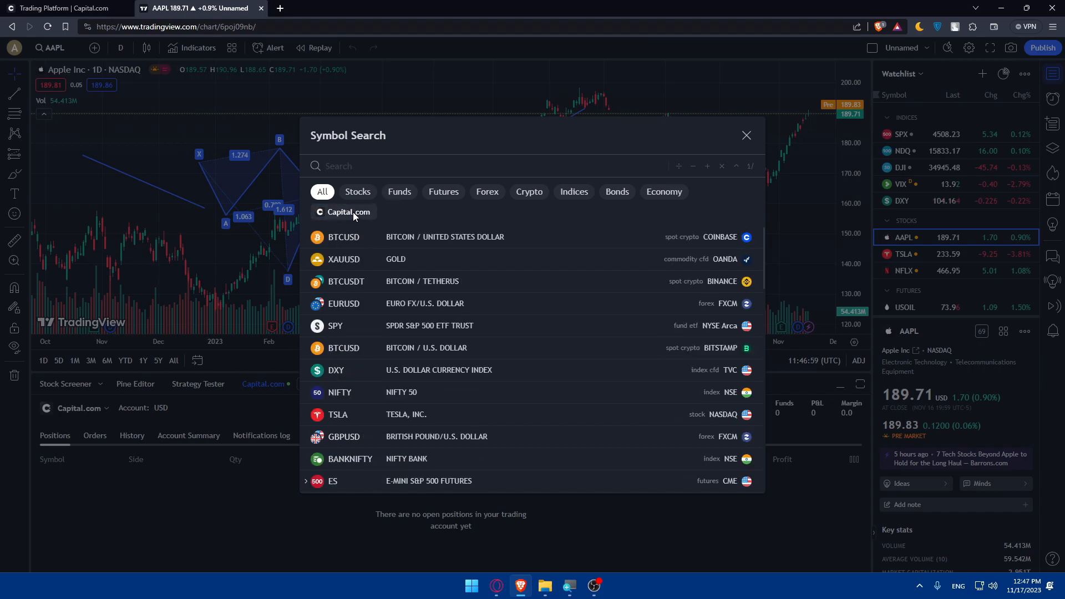
left_click(344, 212)
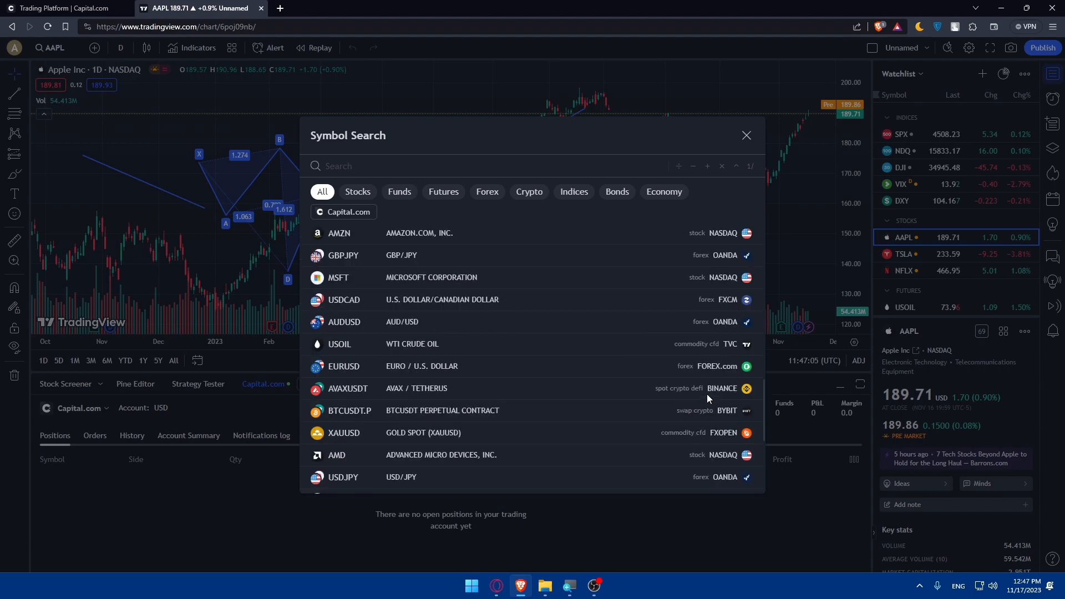
left_click(747, 135)
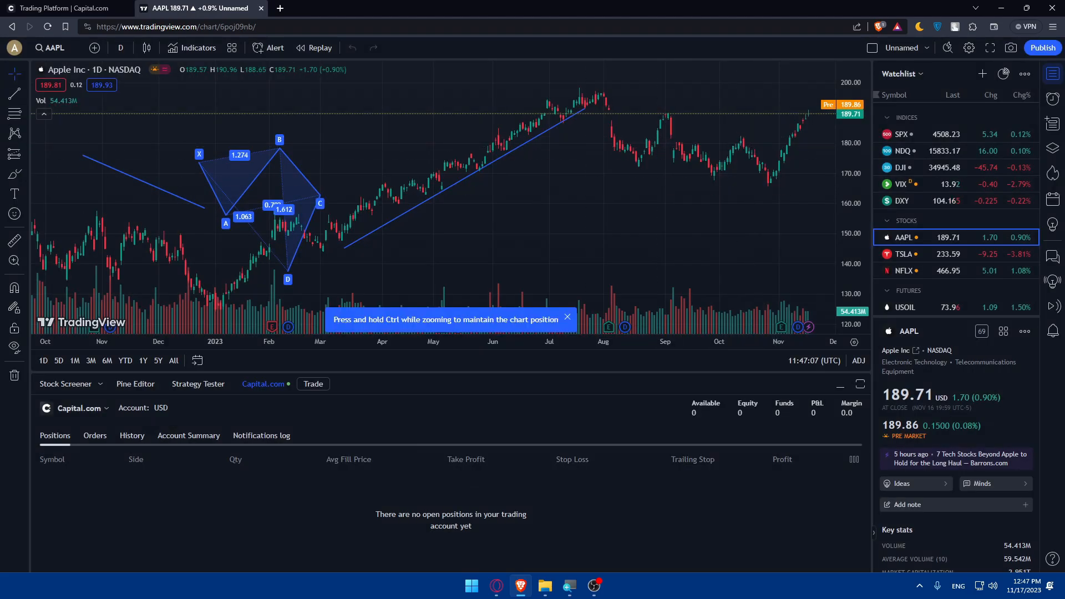